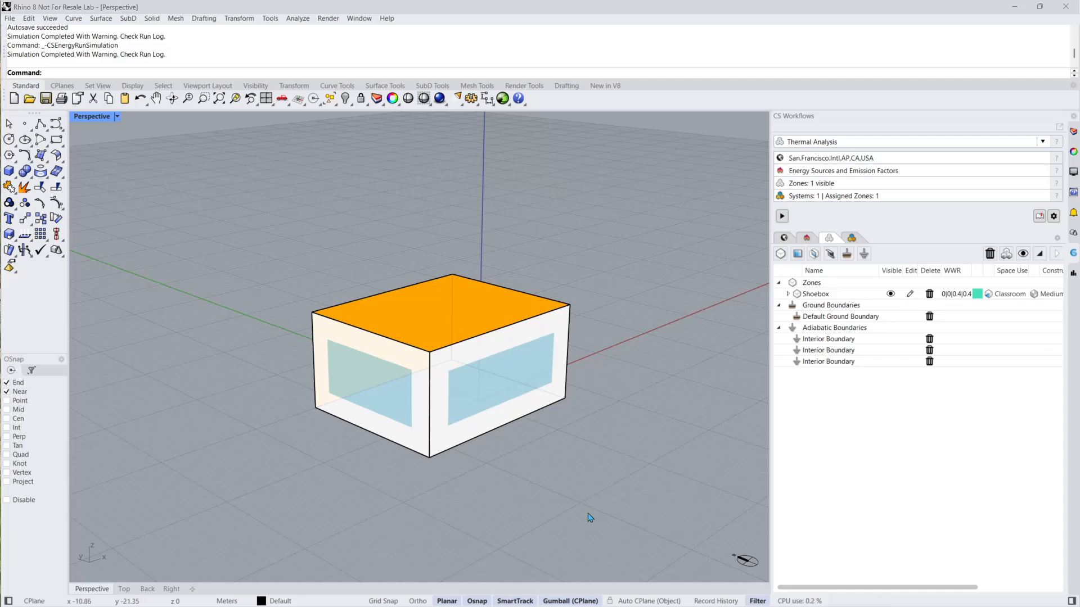
Open the CS Results panel showing the Untitled thermal result's monthly Energy Use Intensity chart
left_click(782, 215)
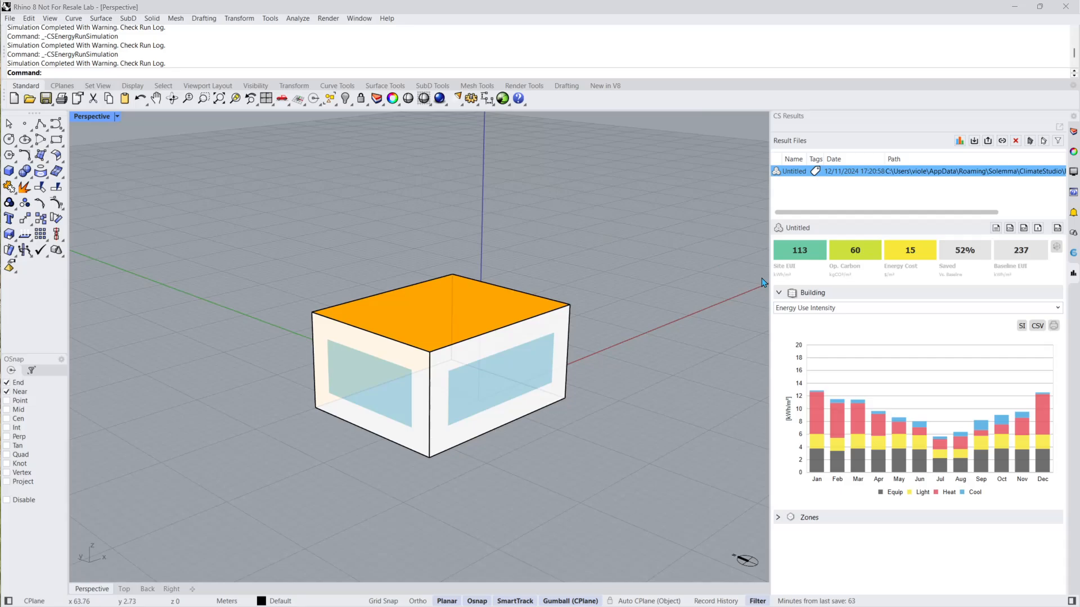
mouse_move(873, 328)
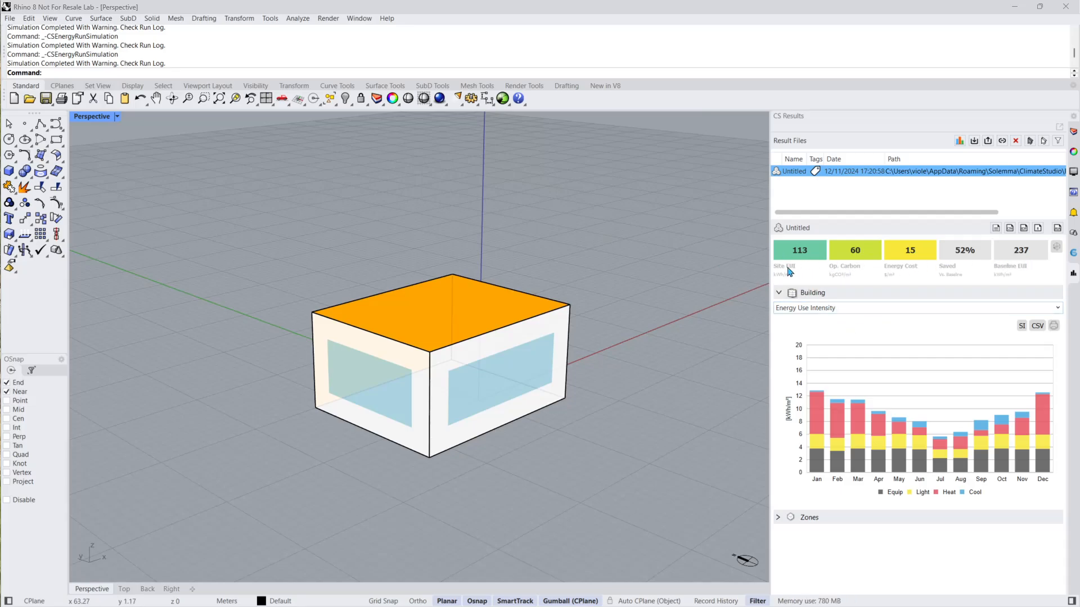
mouse_move(805, 273)
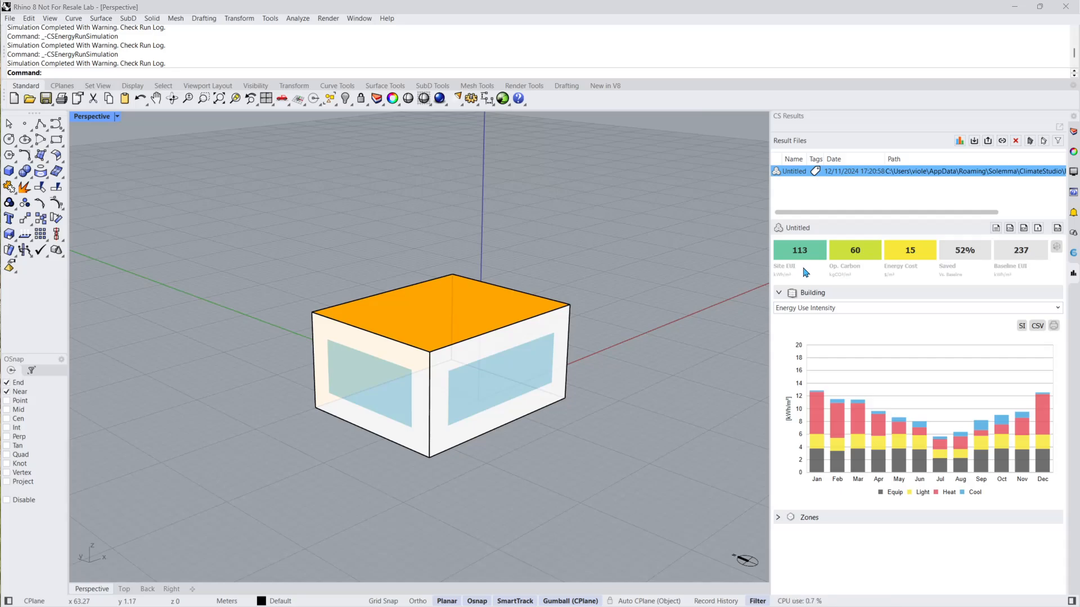
mouse_move(813, 265)
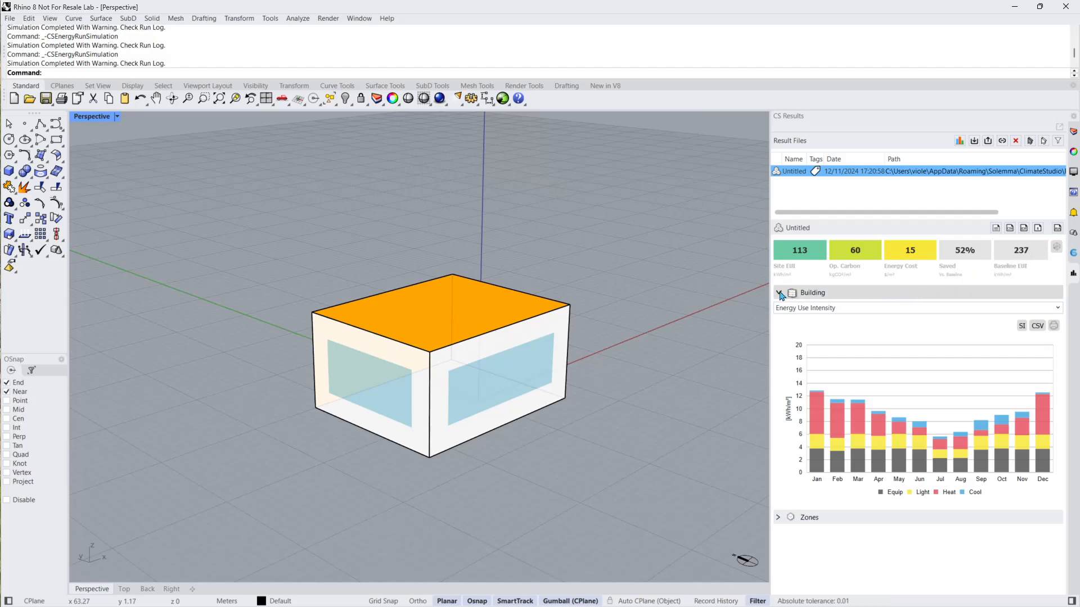
Collapse and re-expand the Building section, then switch its chart to monthly Energy Use
left_click(779, 292)
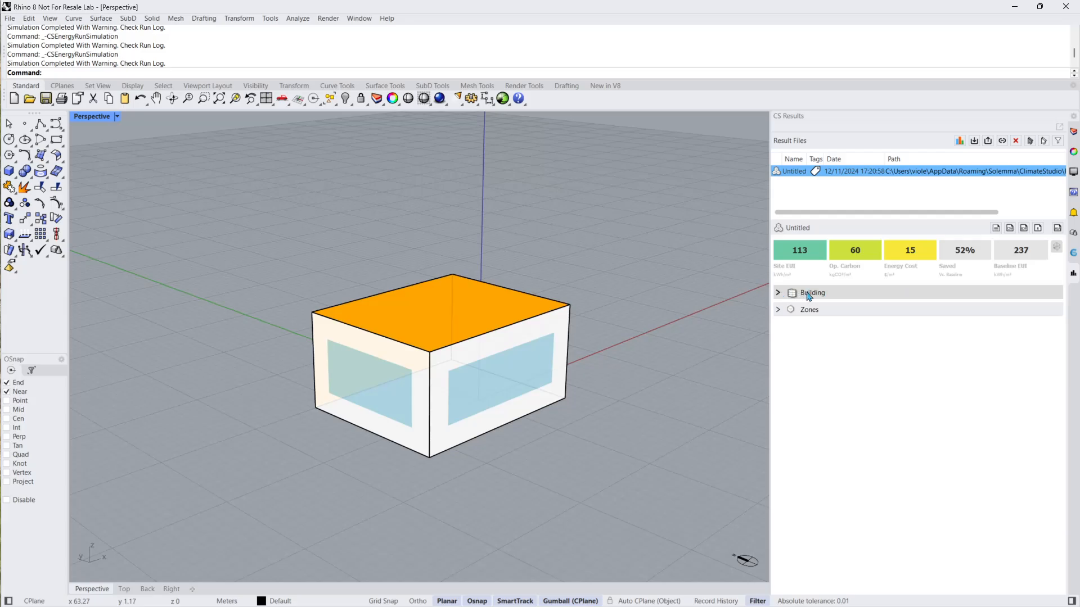
left_click(778, 292)
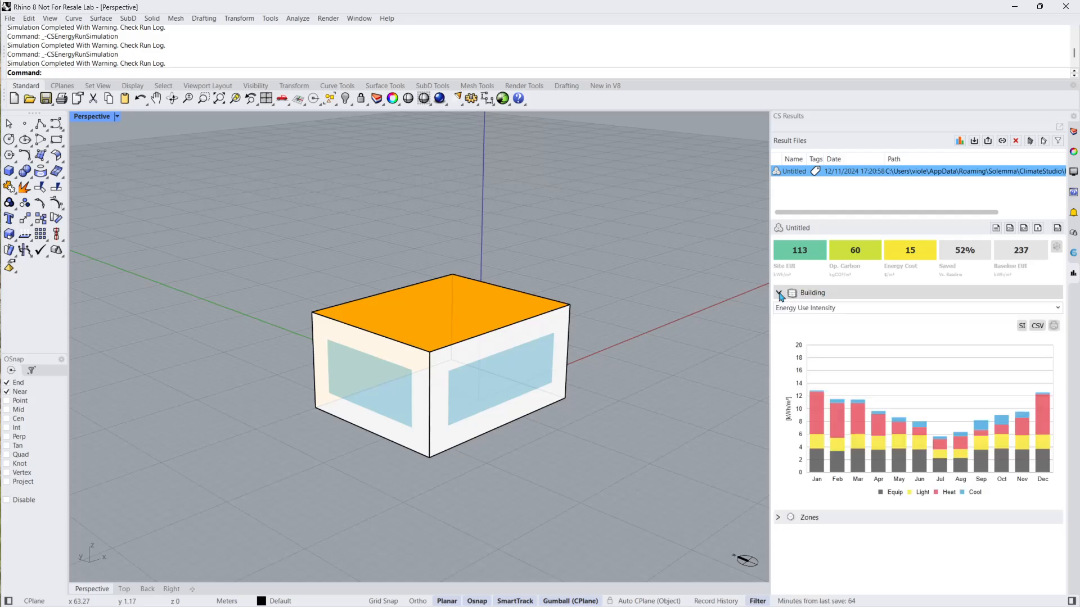
left_click(916, 308)
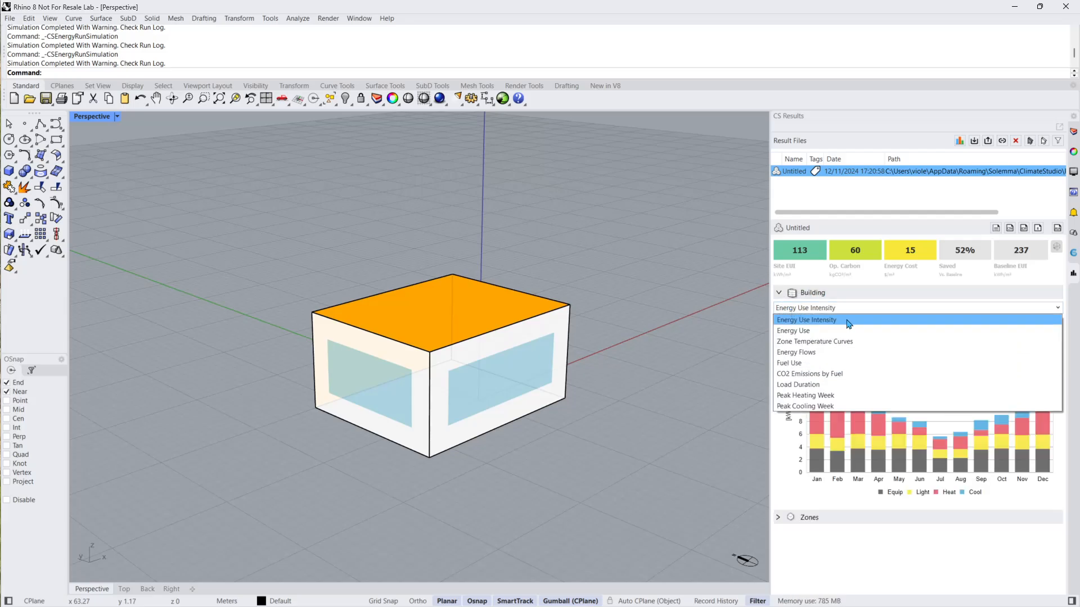
left_click(806, 320)
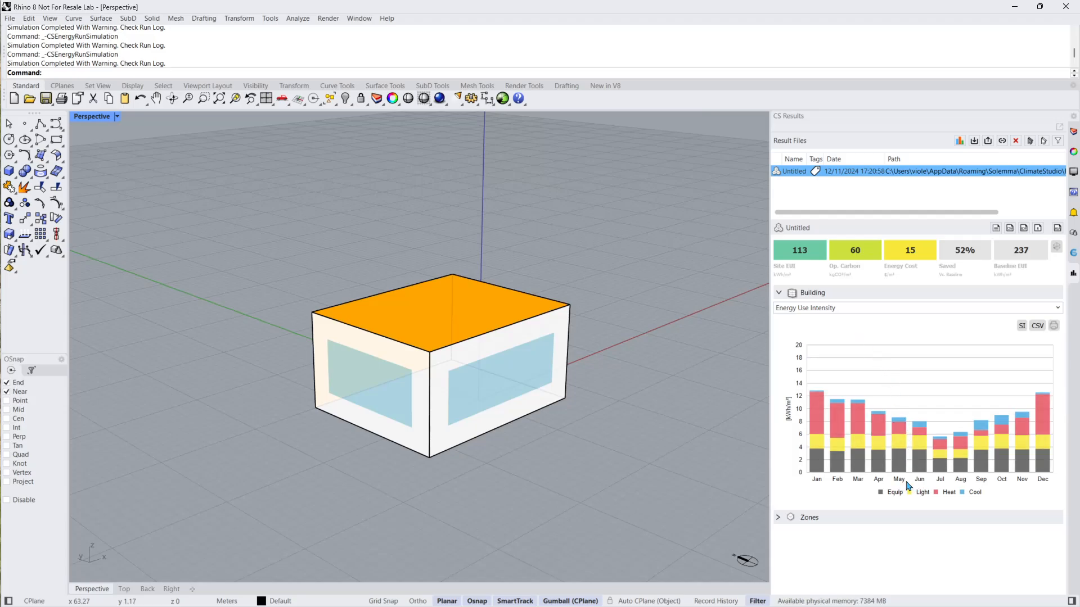
mouse_move(897, 426)
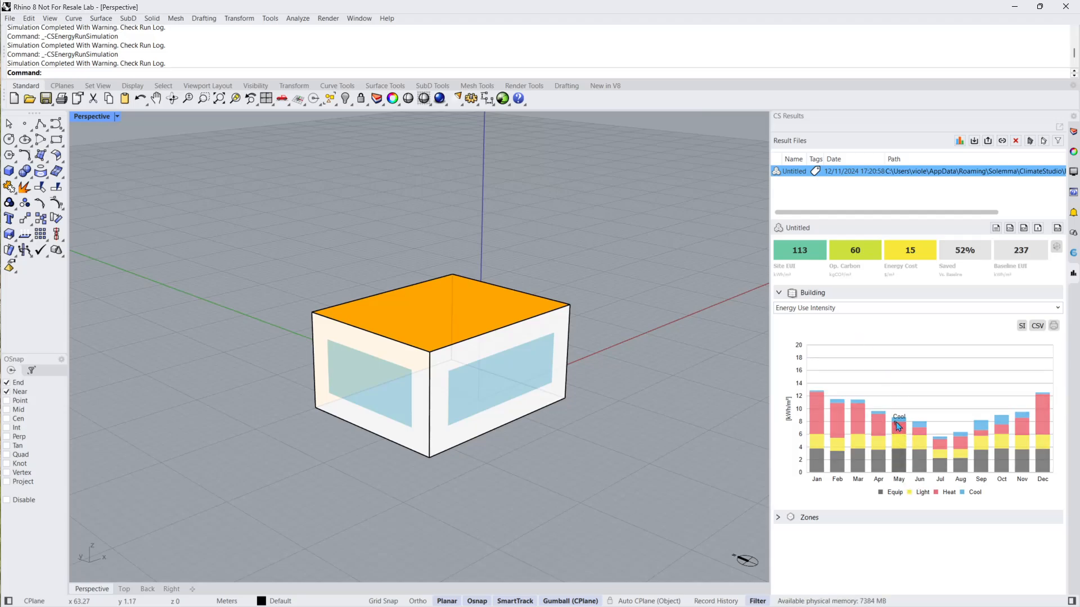
mouse_move(947, 421)
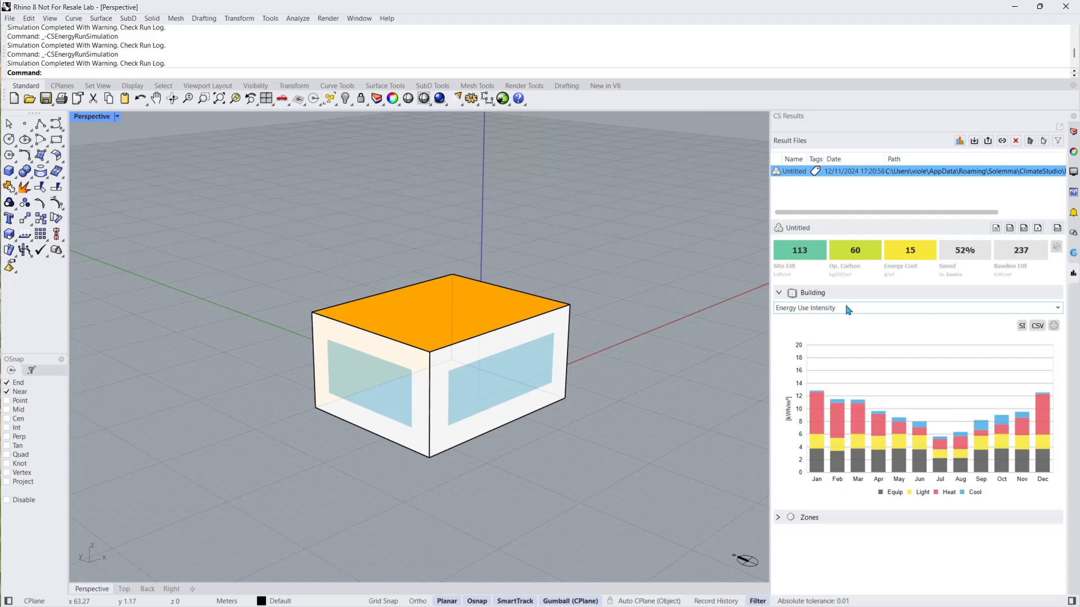
left_click(916, 308)
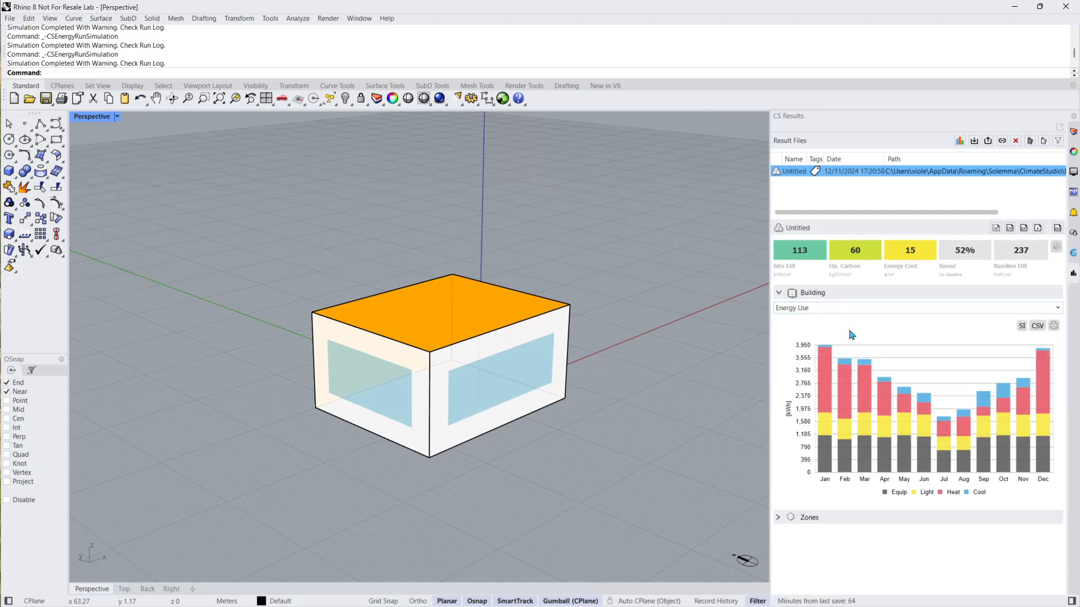
mouse_move(946, 399)
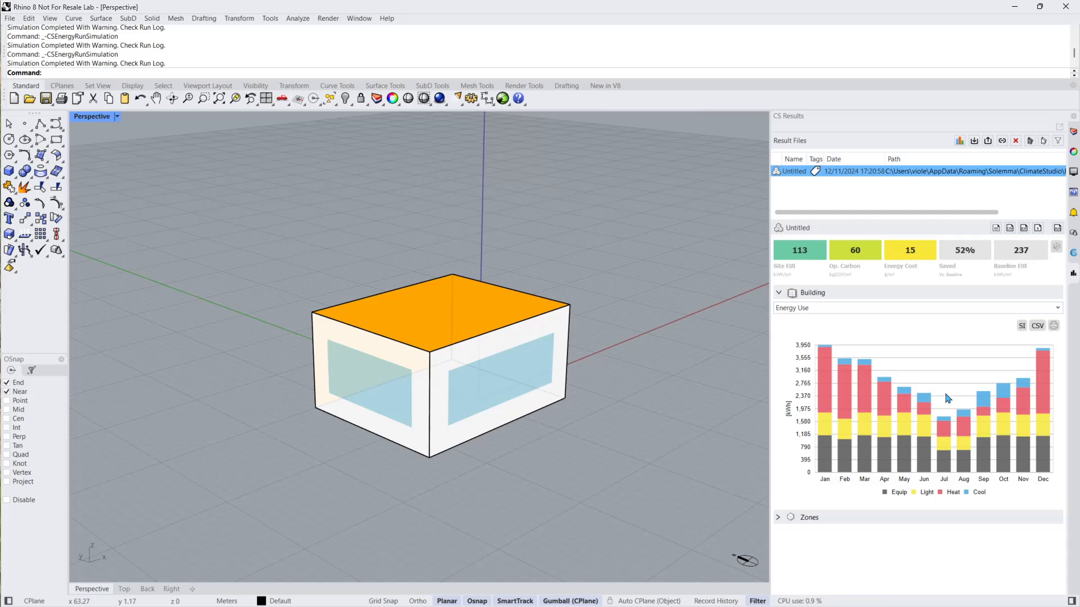
left_click(916, 308)
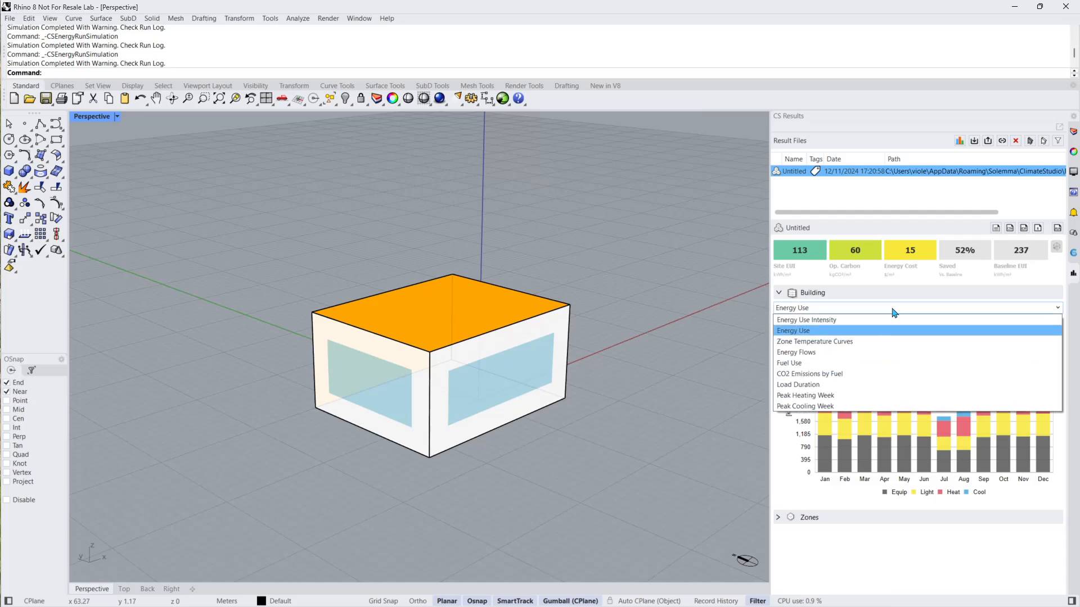
Show the Zone Temperature Curves building chart, then the Energy Flows chart
left_click(815, 341)
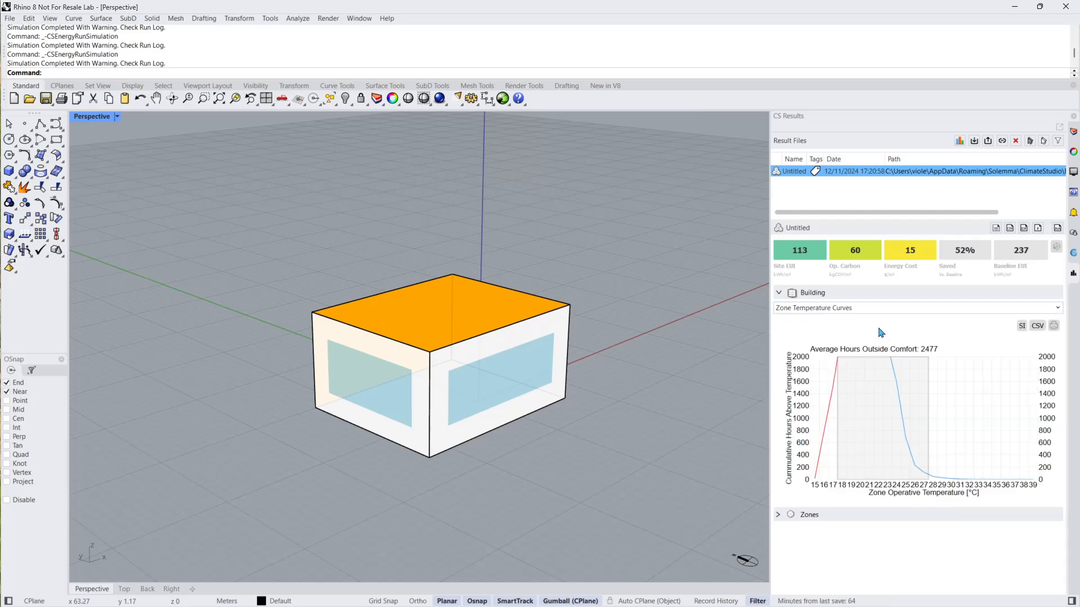
mouse_move(834, 404)
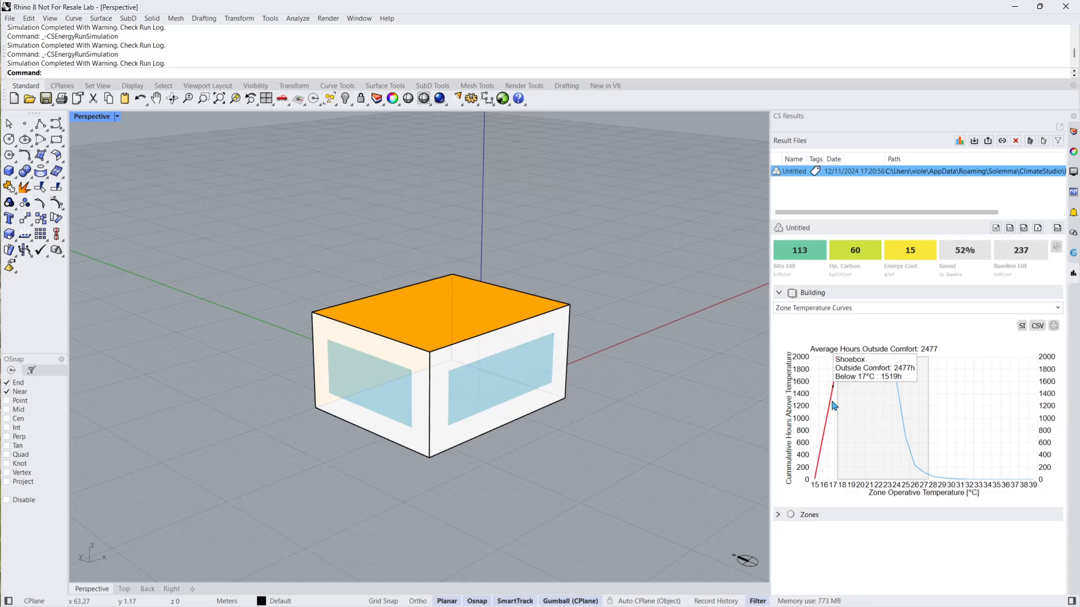
mouse_move(905, 402)
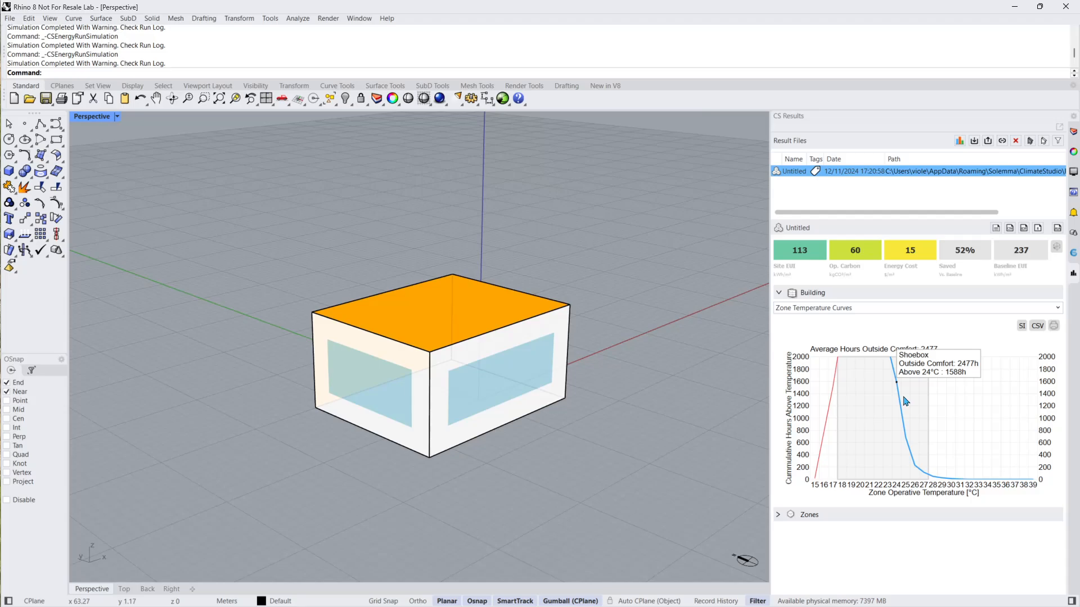
left_click(916, 307)
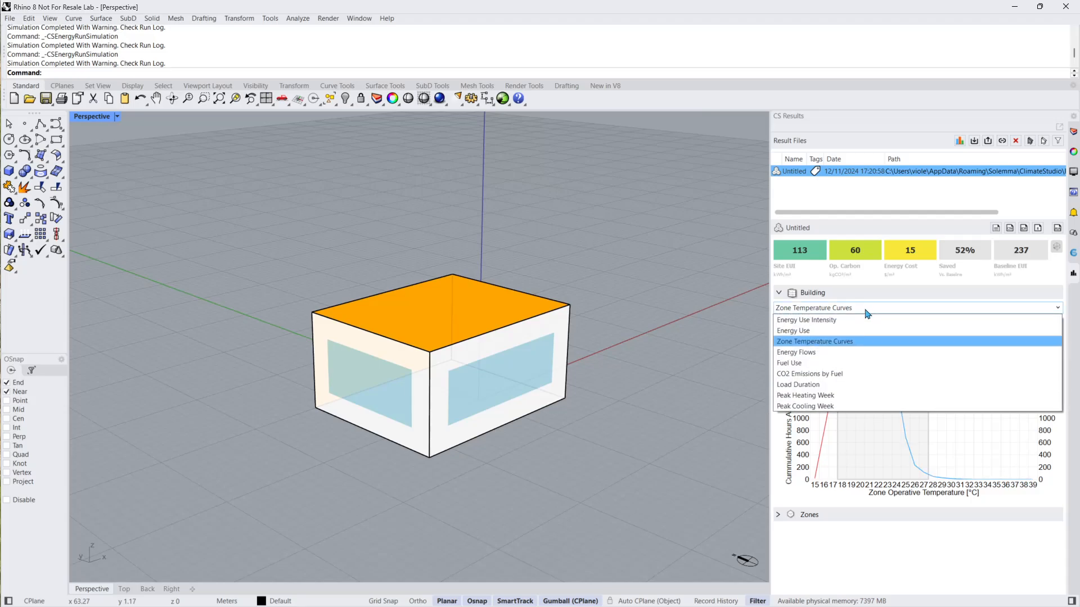
left_click(797, 352)
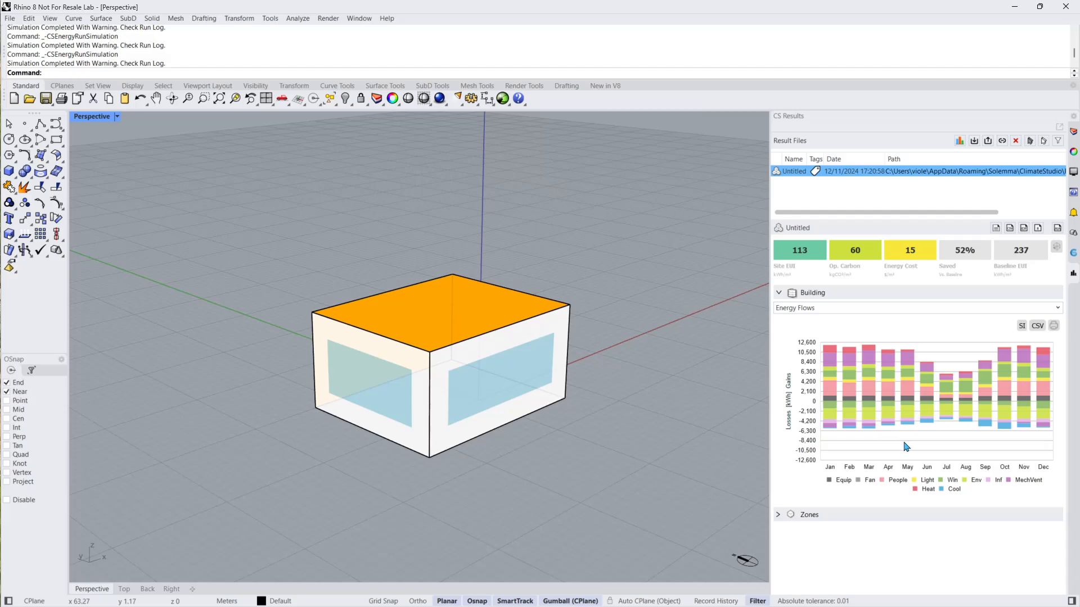
mouse_move(886, 453)
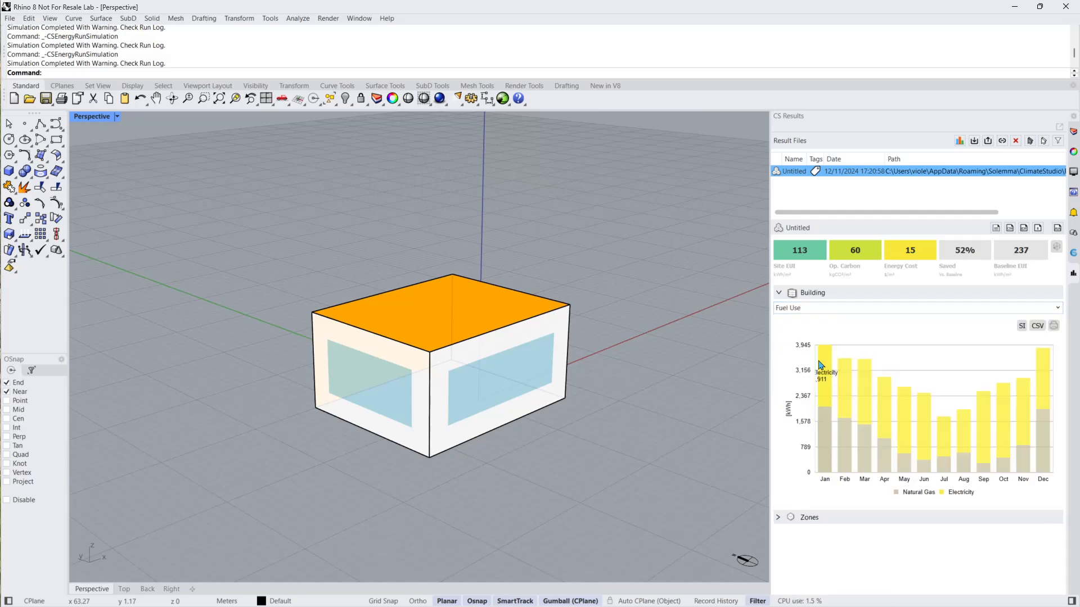
mouse_move(907, 401)
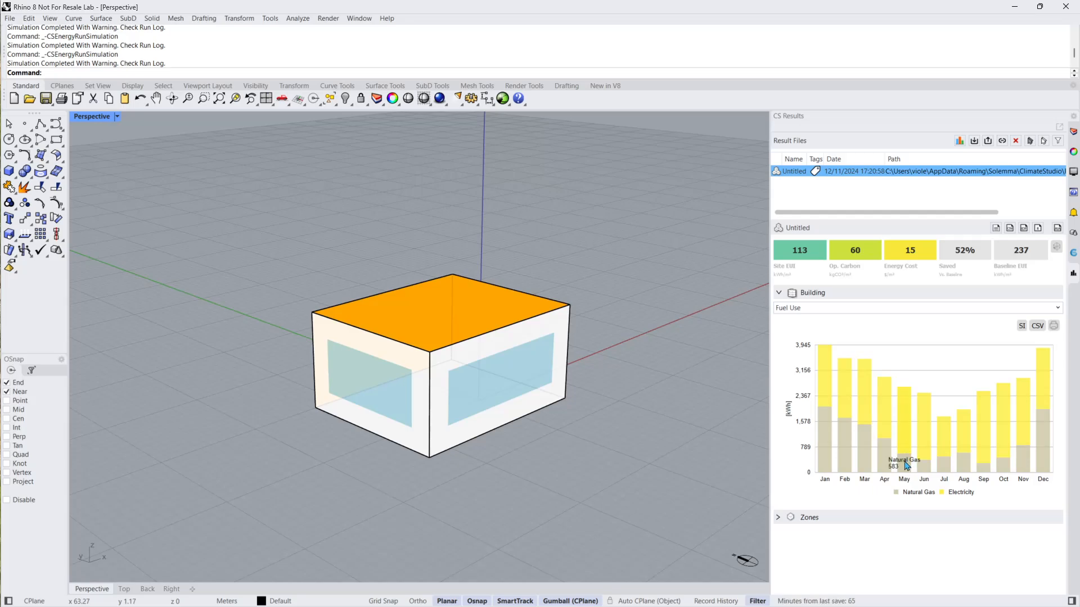
mouse_move(883, 418)
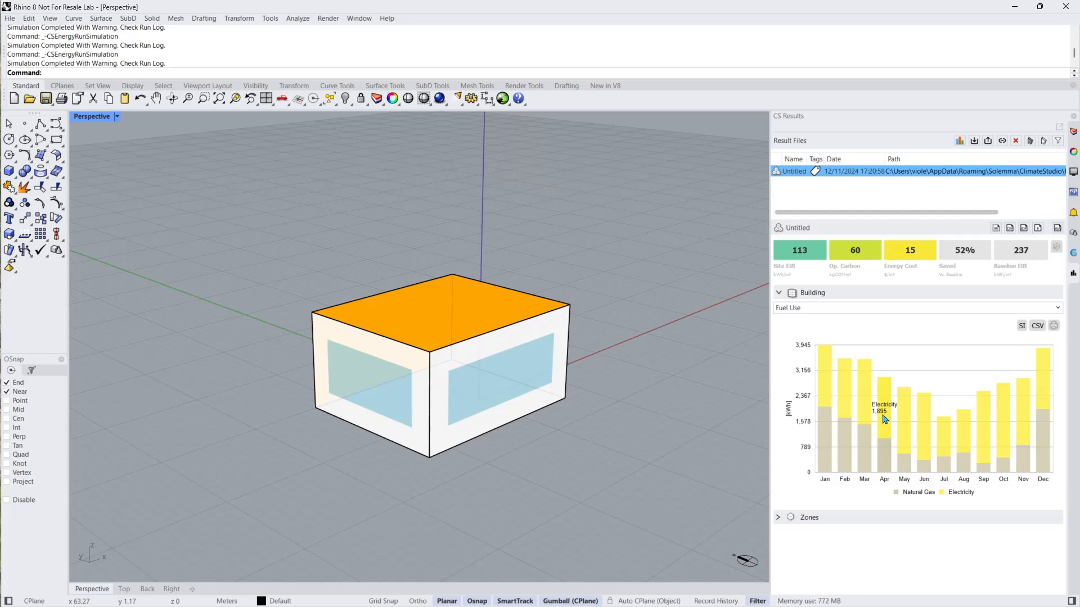
View the CO2 Emissions by Fuel chart, then the heating and cooling Load Duration curve
left_click(916, 308)
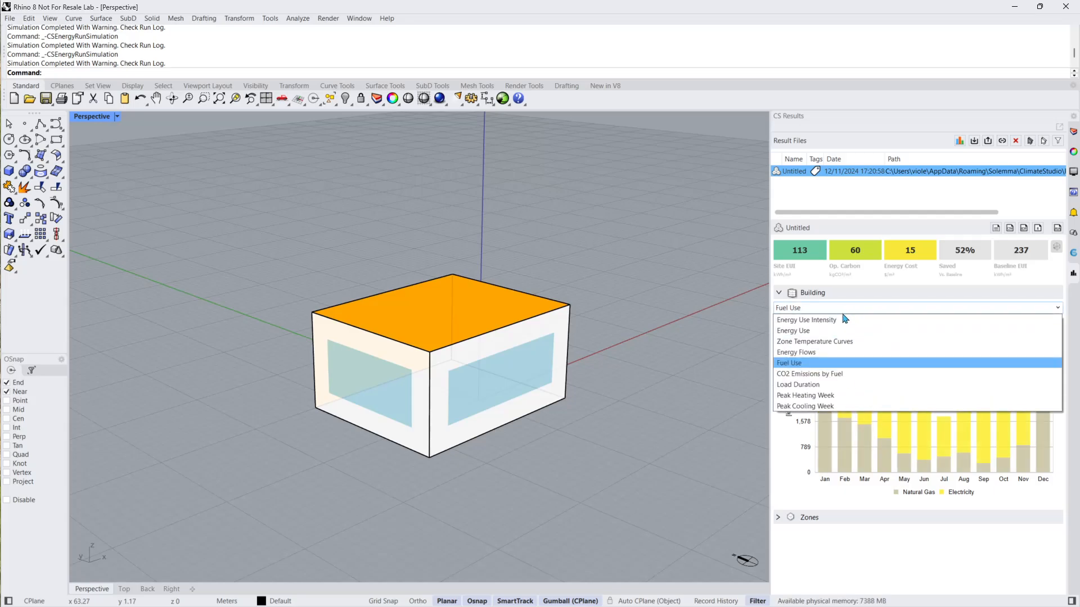
left_click(810, 374)
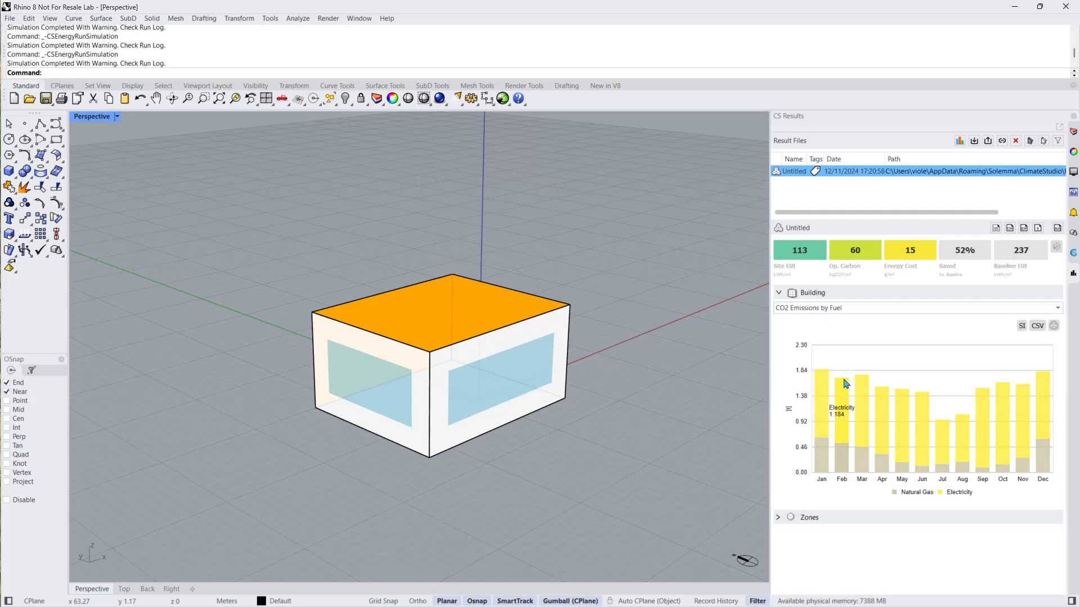
mouse_move(844, 426)
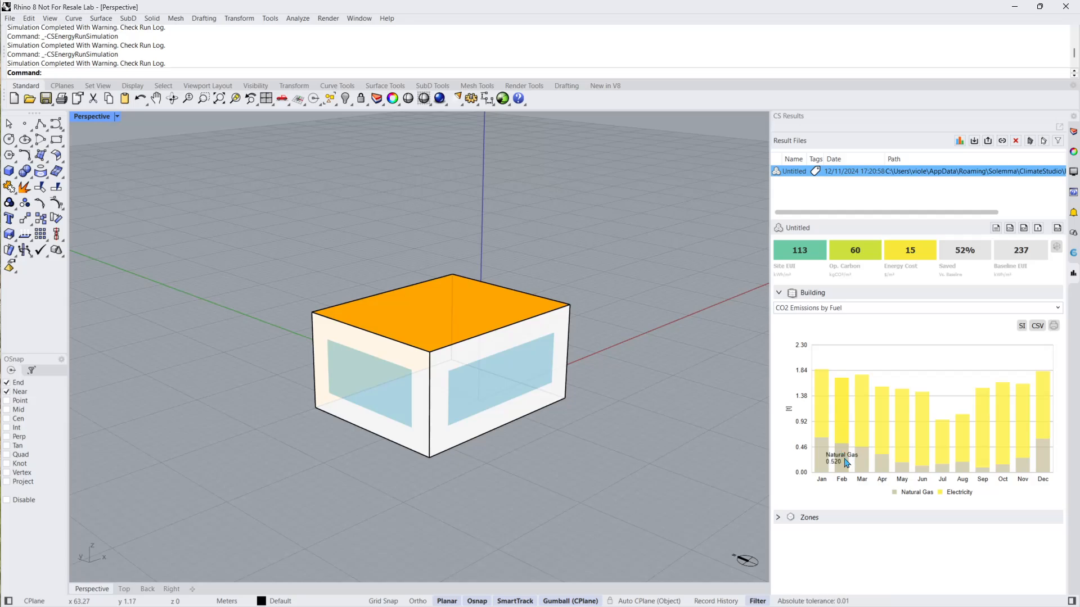
mouse_move(922, 471)
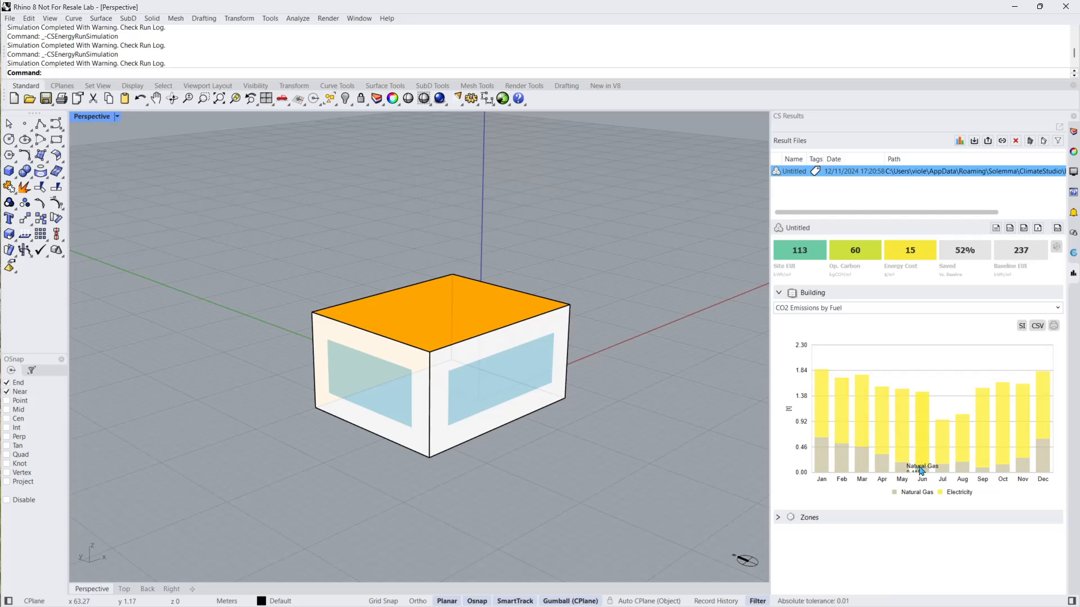
mouse_move(921, 461)
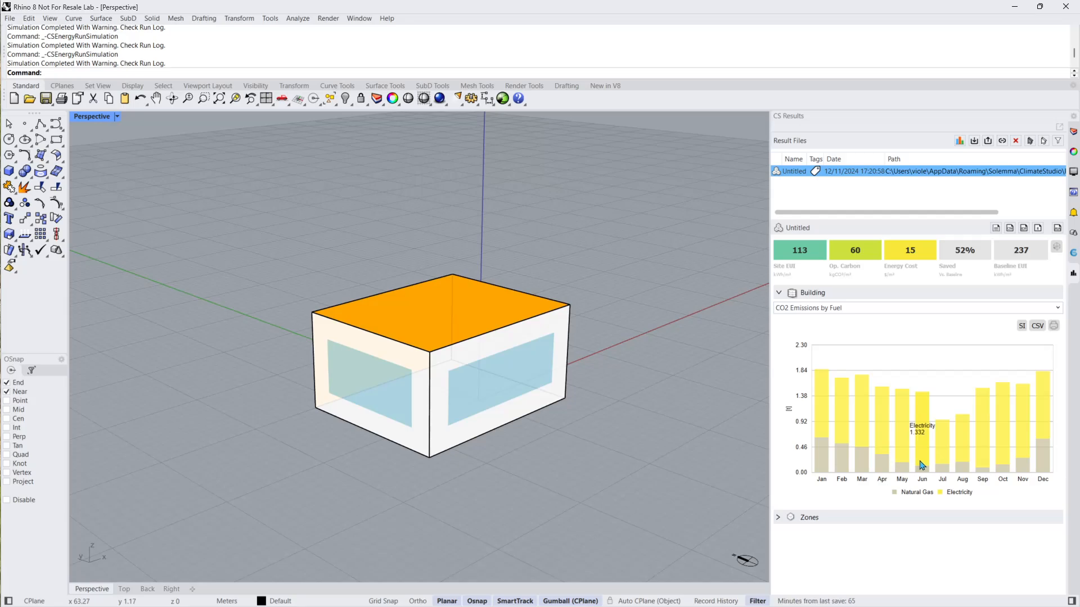
mouse_move(871, 313)
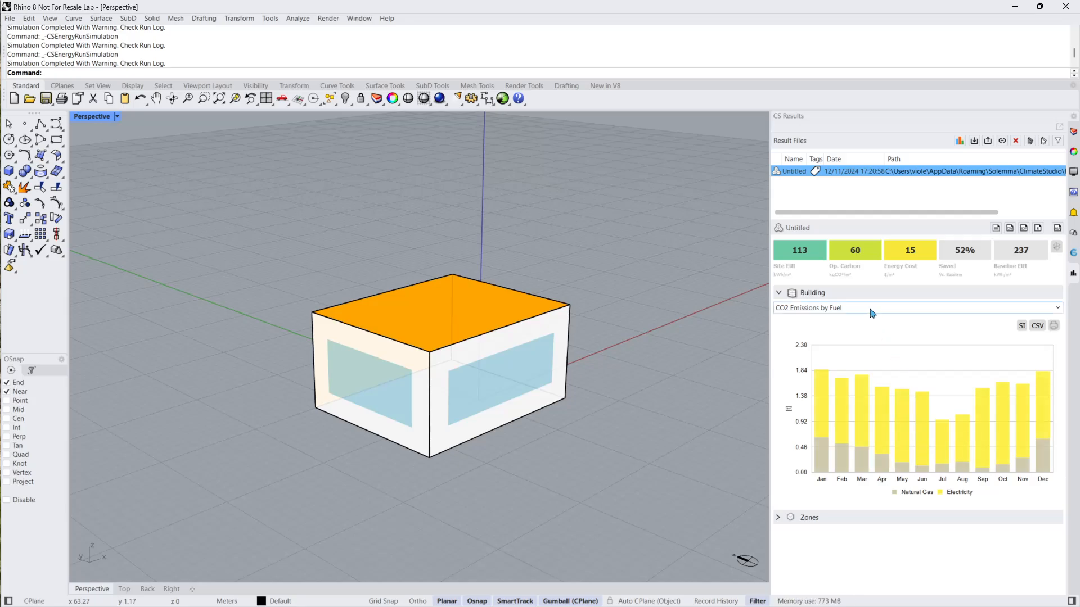
mouse_move(849, 391)
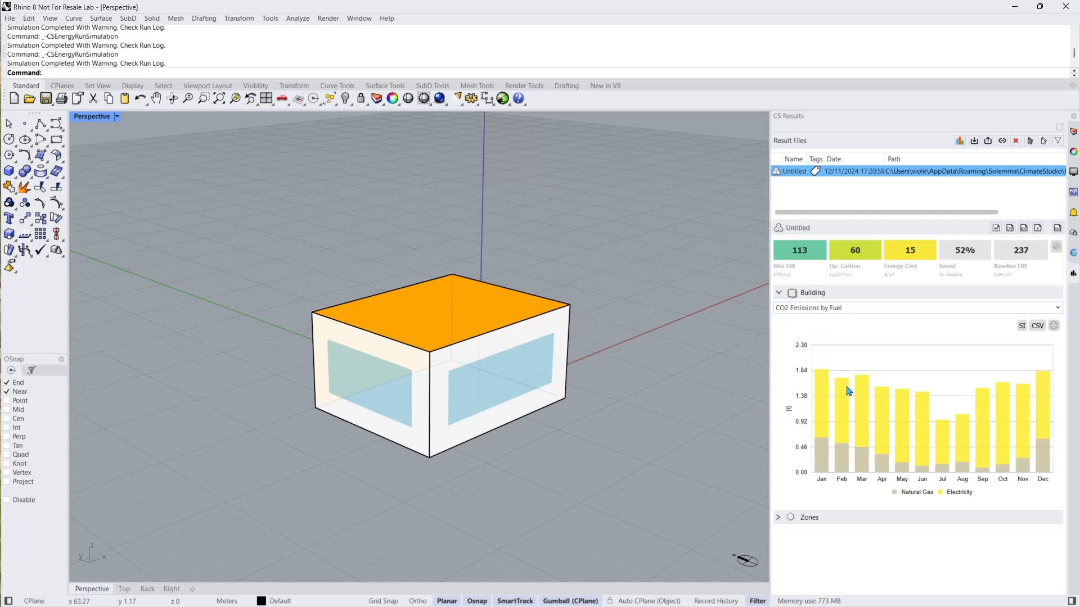
left_click(917, 308)
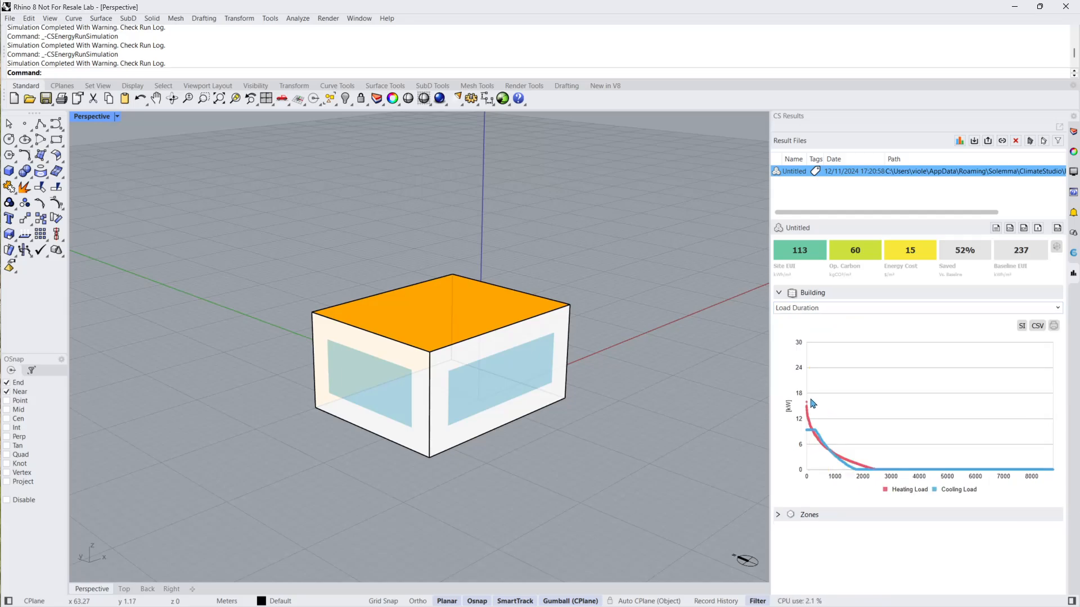
mouse_move(877, 463)
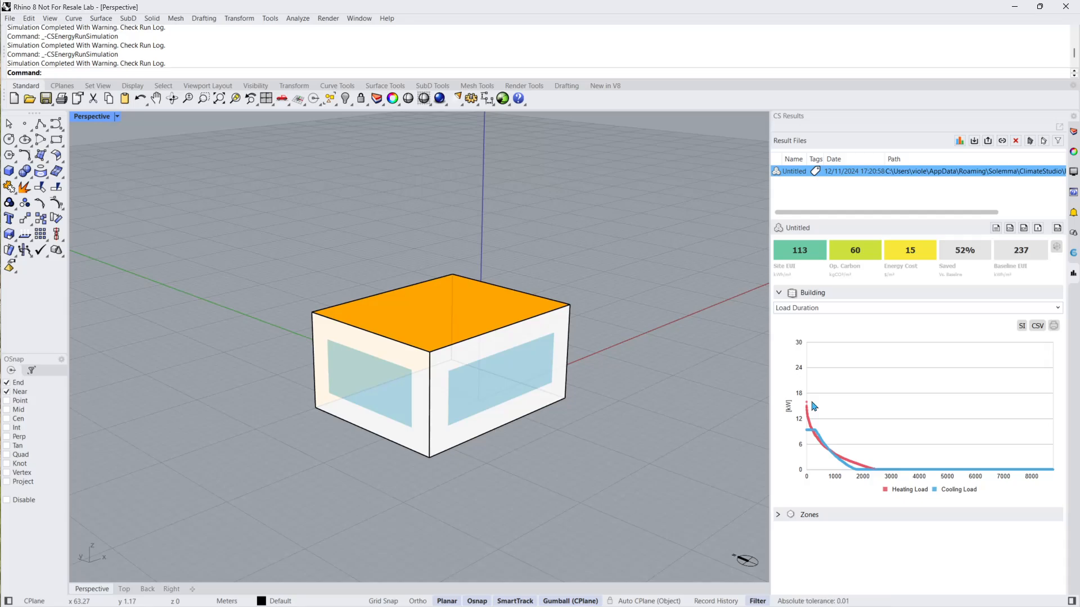
Show the Peak Heating Week building chart, then the Peak Cooling Week chart
left_click(916, 307)
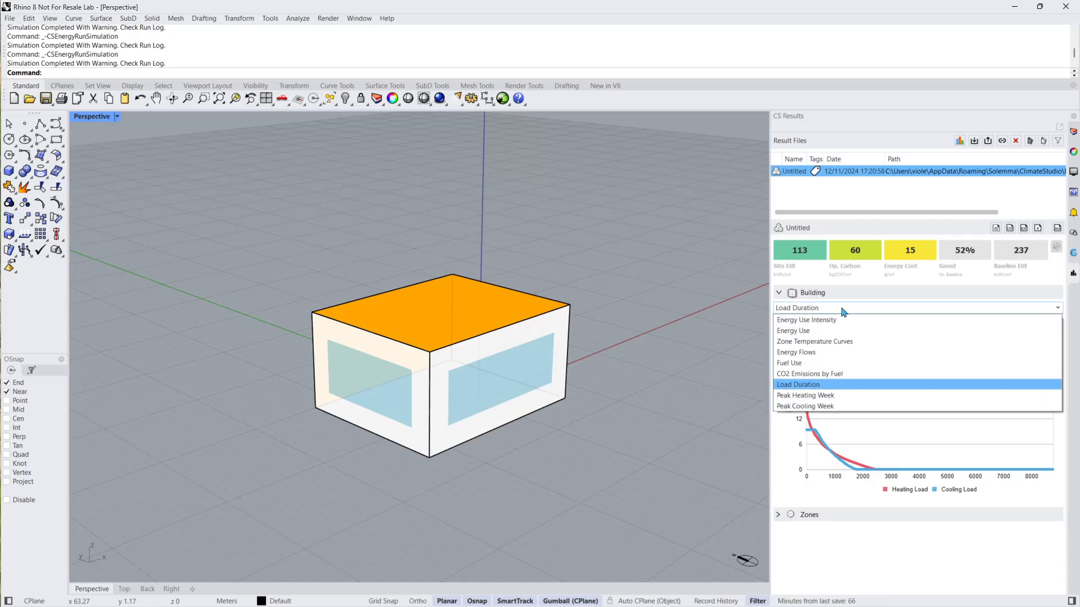
left_click(805, 395)
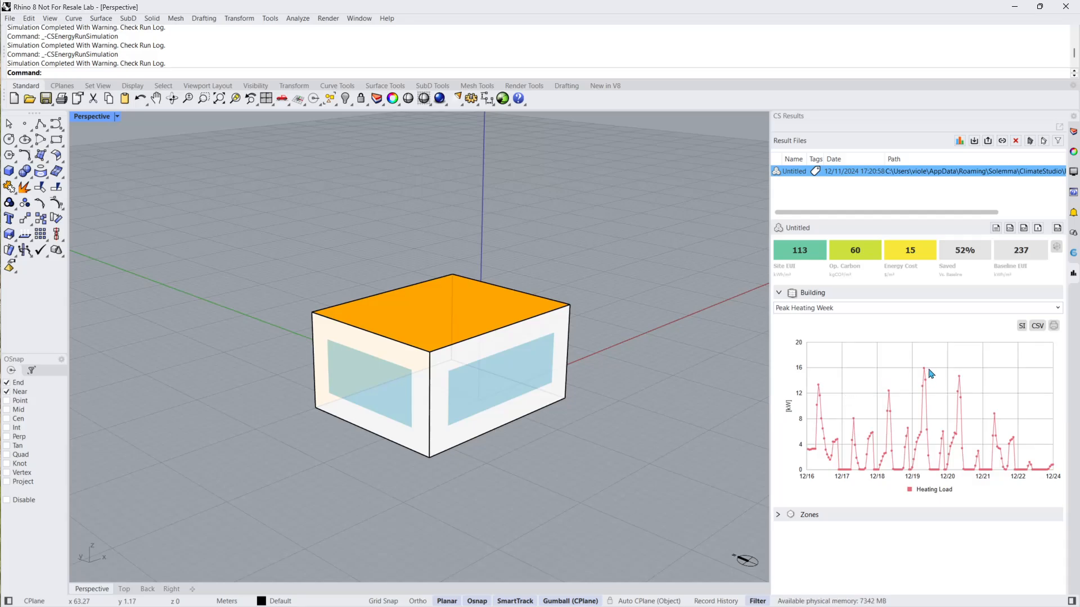
mouse_move(966, 386)
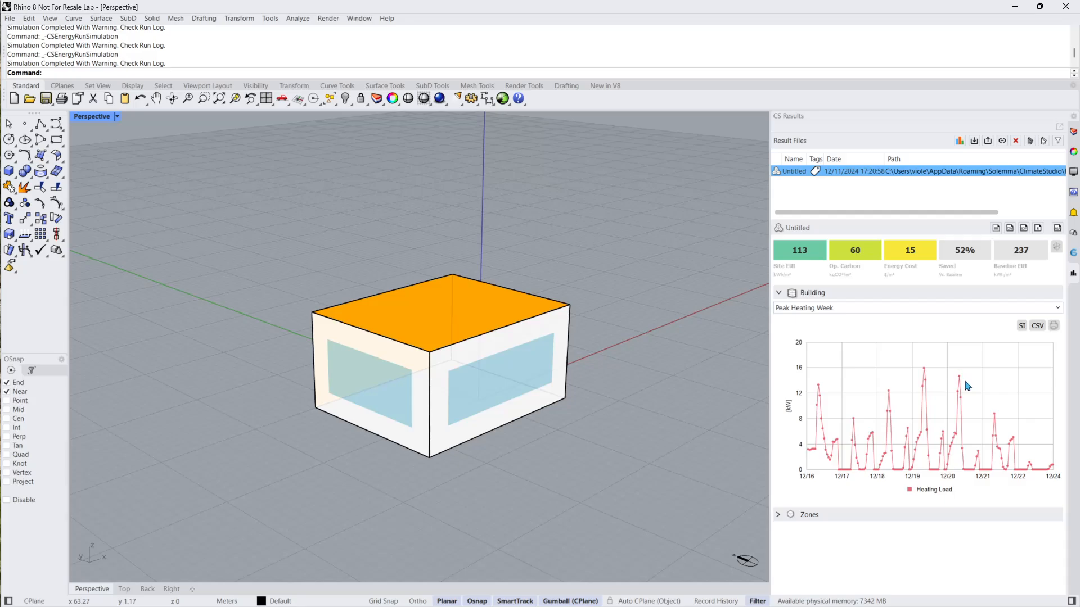
mouse_move(961, 483)
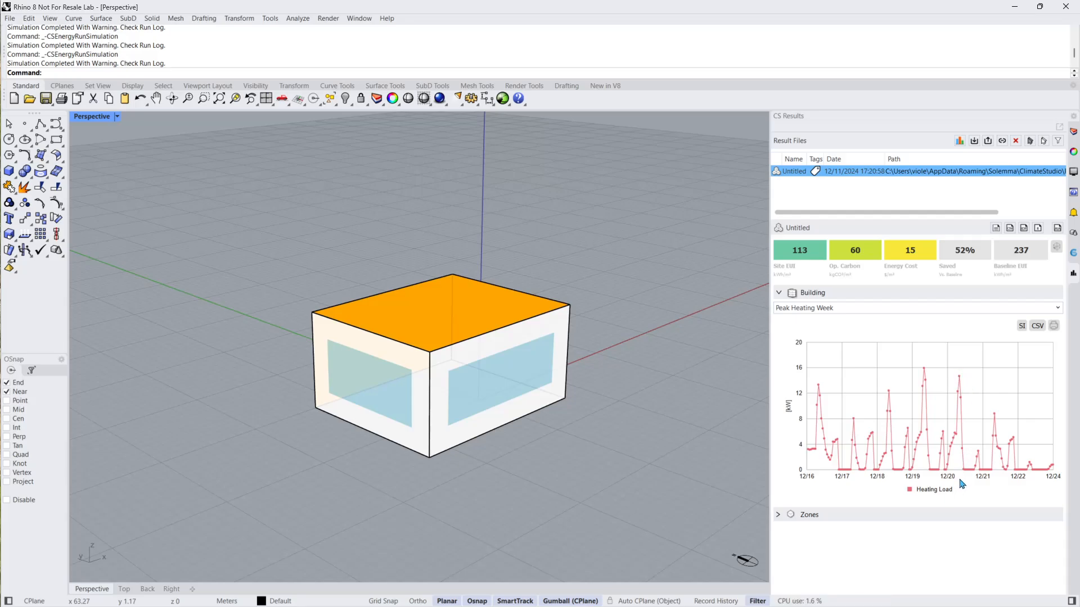
left_click(916, 308)
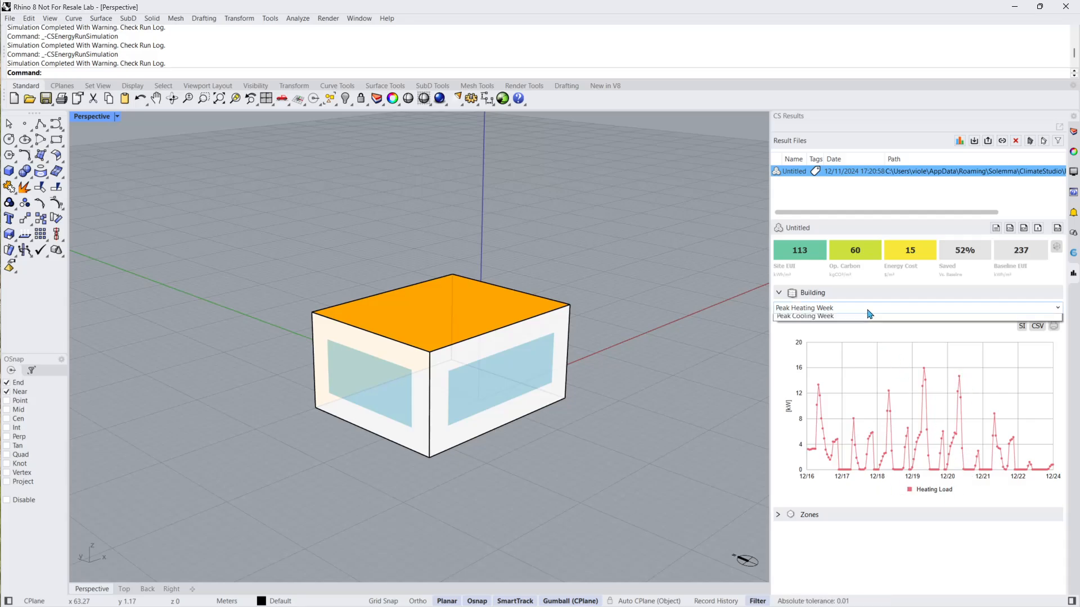
left_click(804, 316)
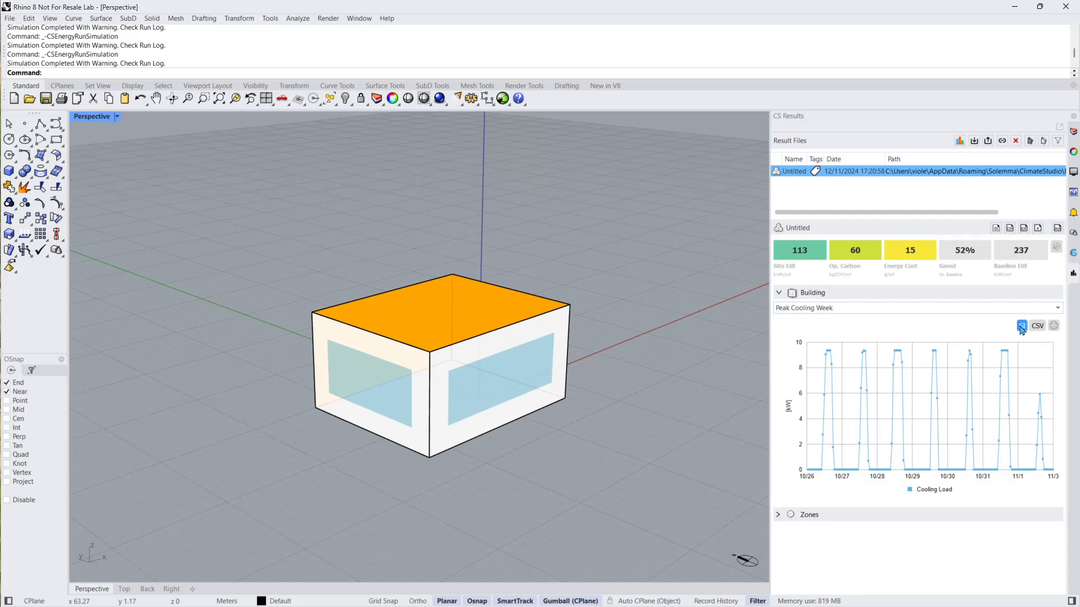
Toggle units to IP and back to SI, view and close Export Plot, and collapse Building
left_click(1022, 325)
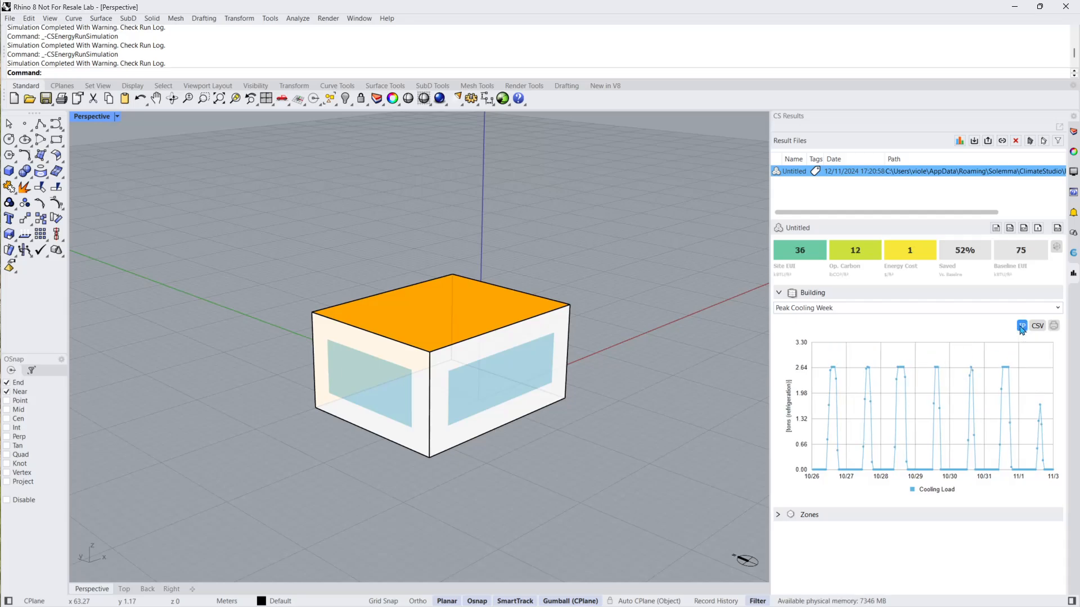
left_click(1038, 325)
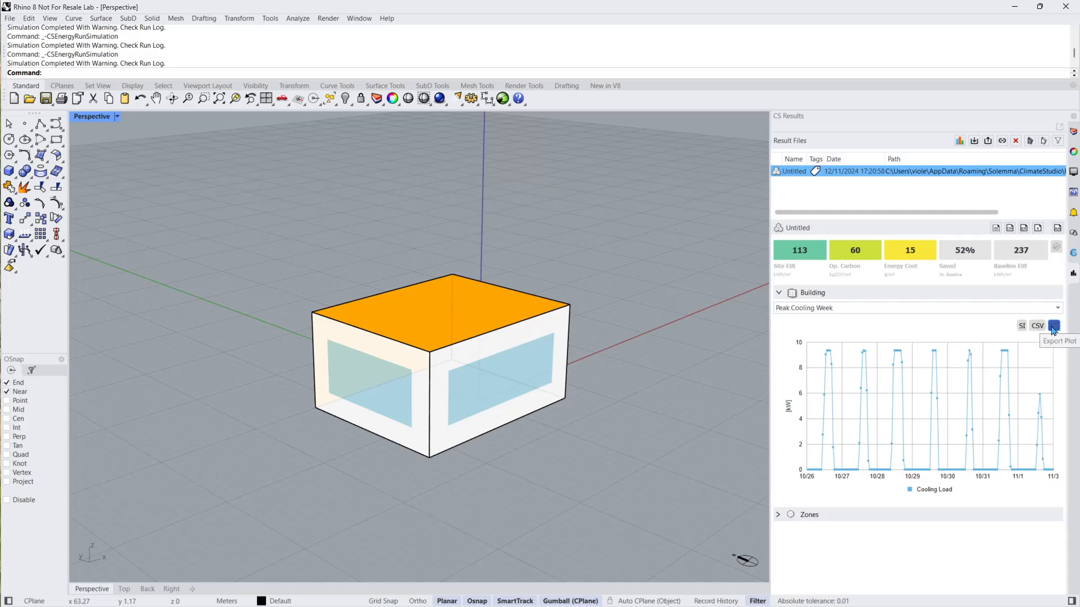
left_click(1053, 326)
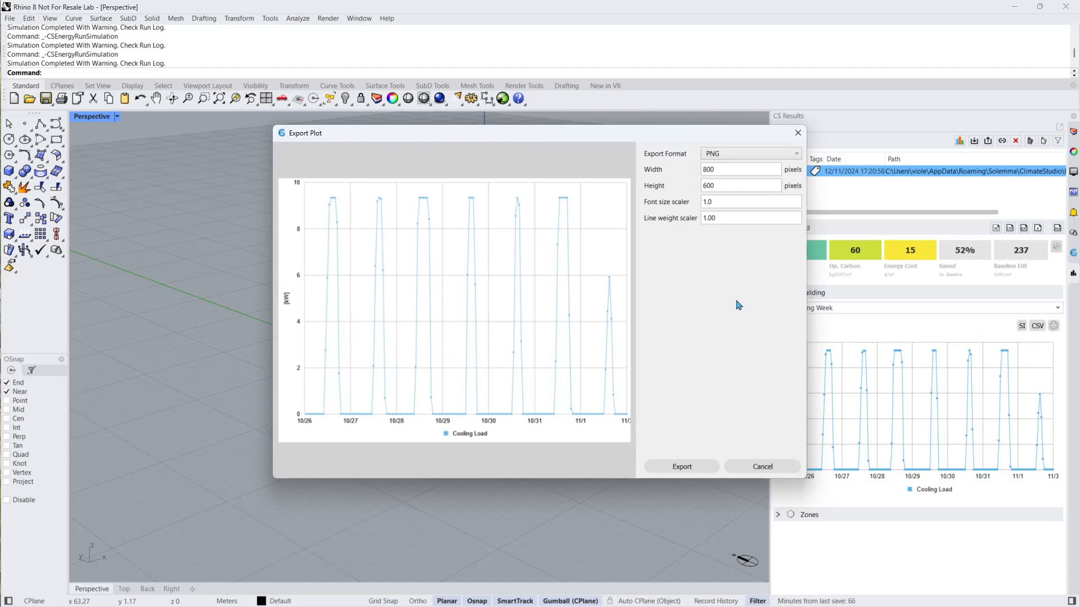
mouse_move(687, 162)
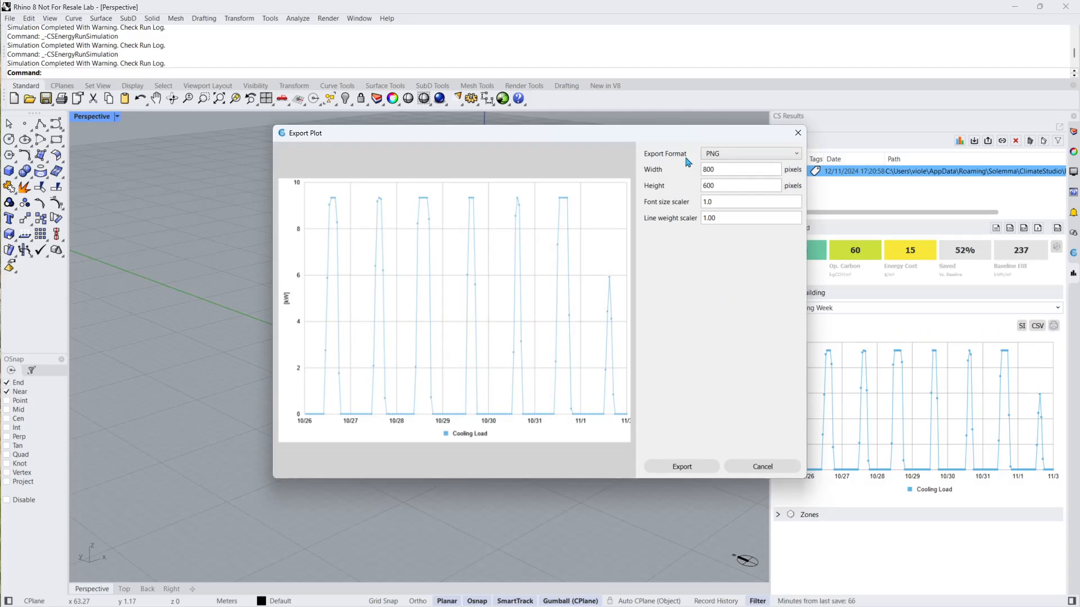
left_click(749, 153)
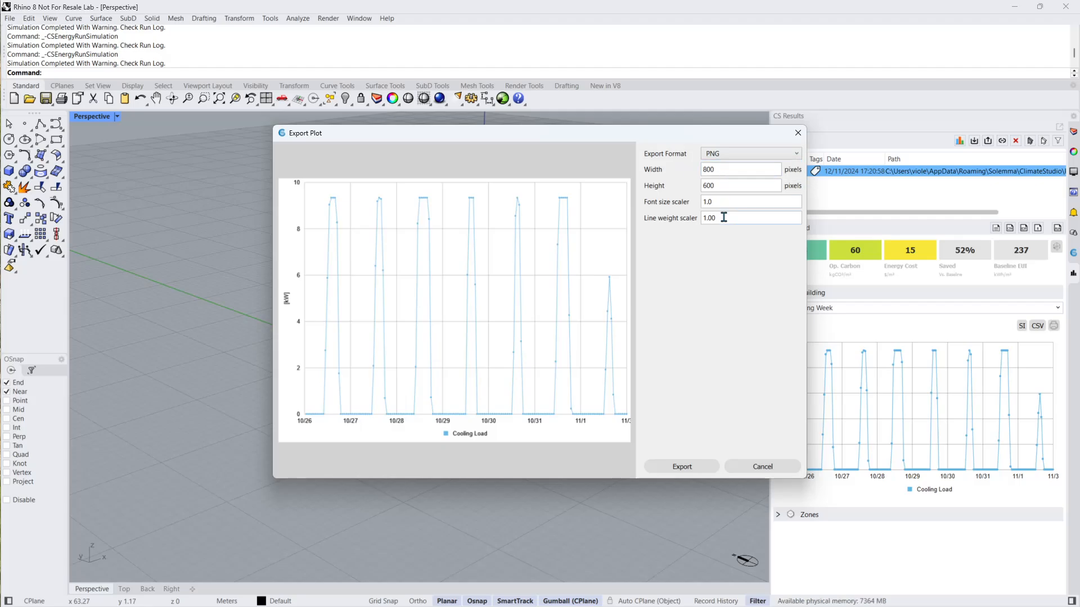
left_click(761, 466)
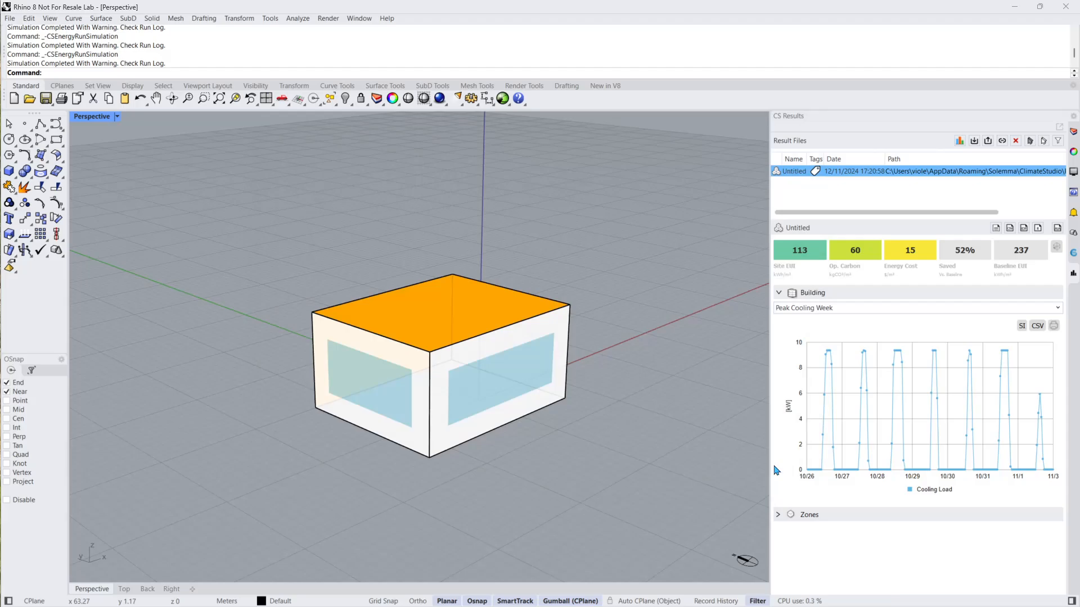
left_click(778, 293)
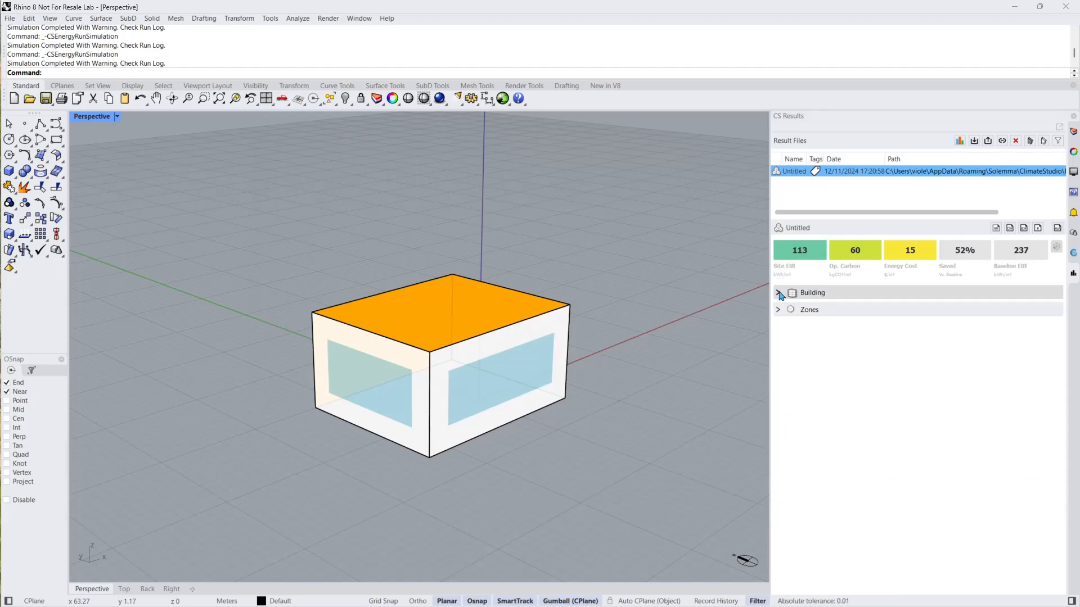
View zone temperature and energy-flow charts, then the Shoebox row under Filter Result Areas
left_click(776, 309)
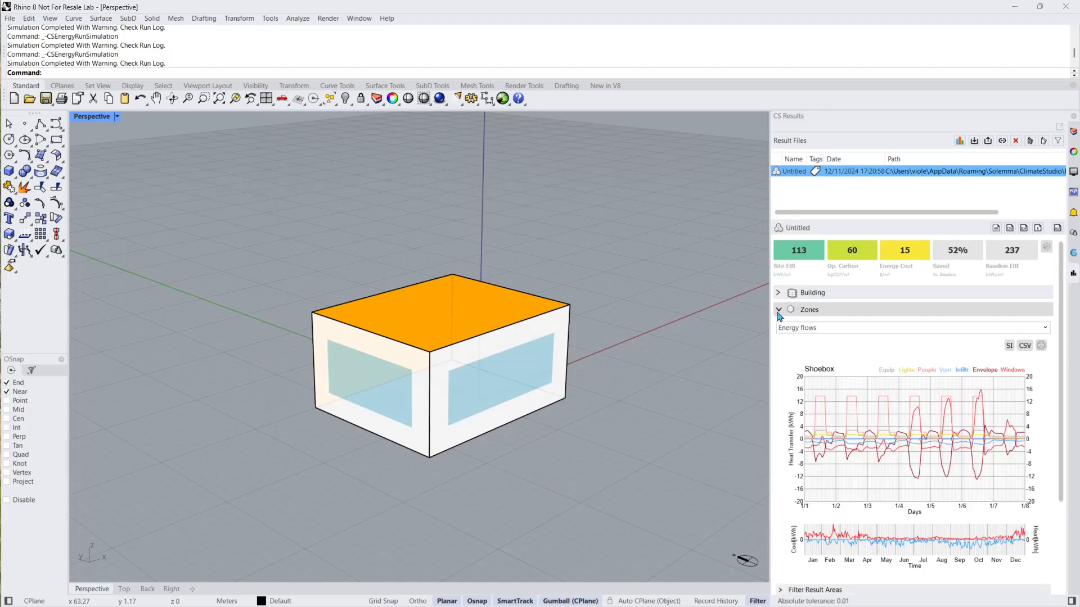
left_click(912, 328)
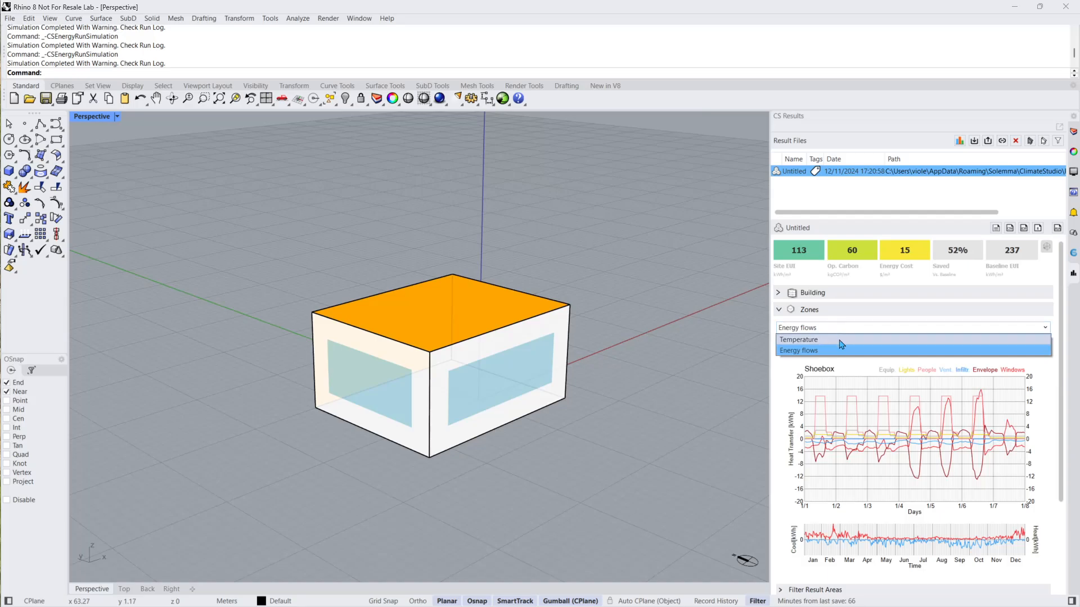
left_click(798, 340)
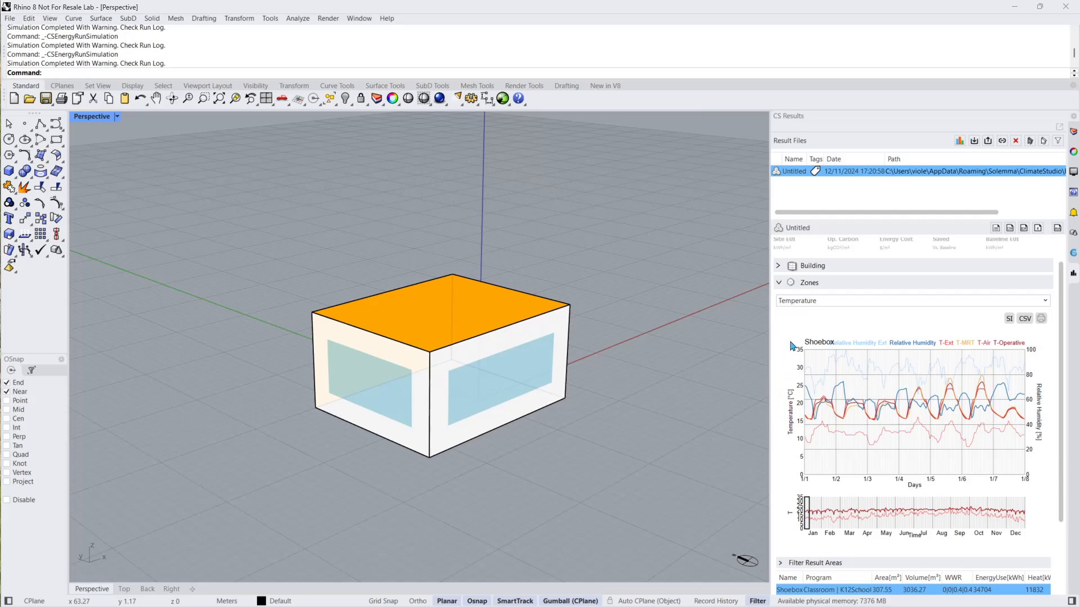
mouse_move(1030, 348)
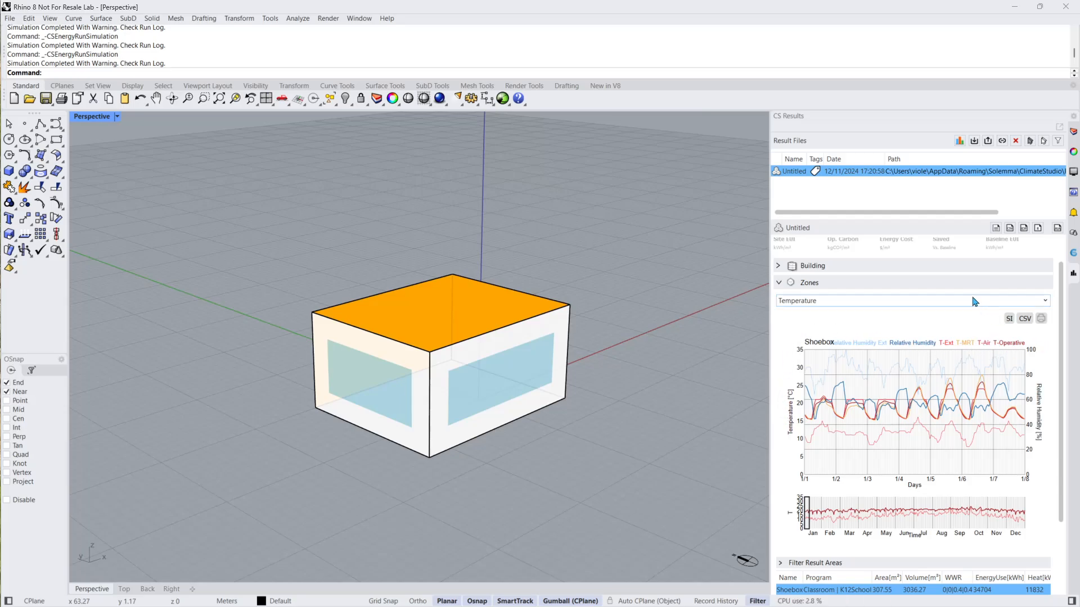
left_click(909, 300)
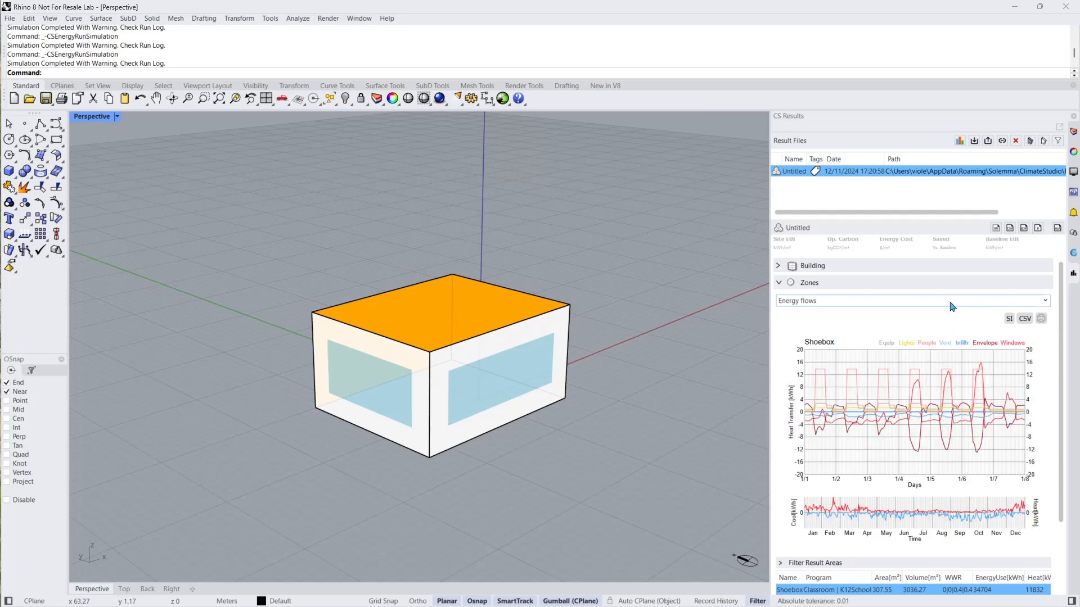
left_click(909, 301)
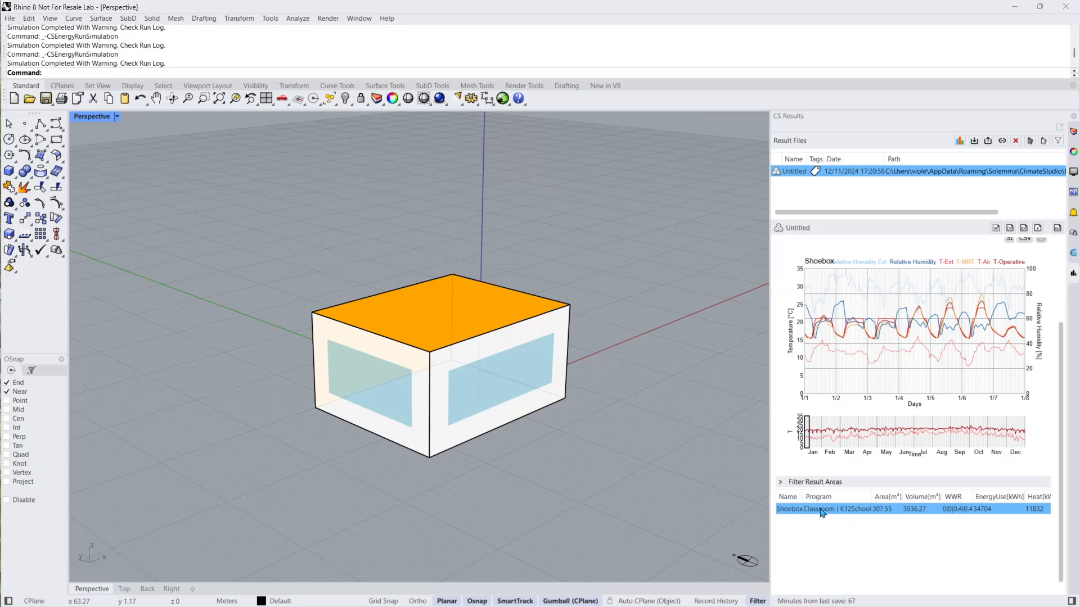
left_click(781, 482)
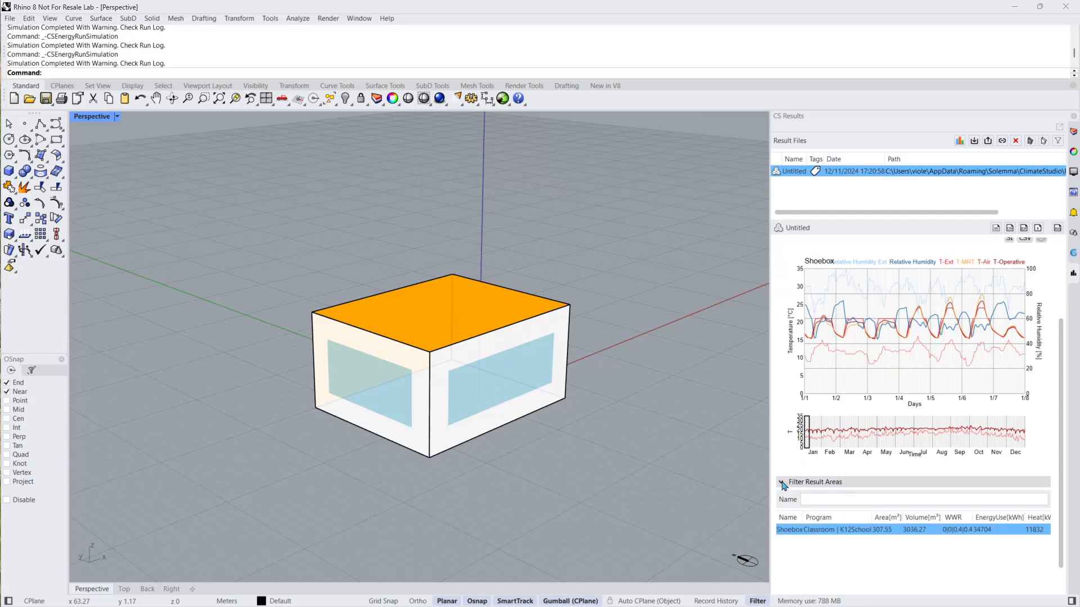
left_click(923, 499)
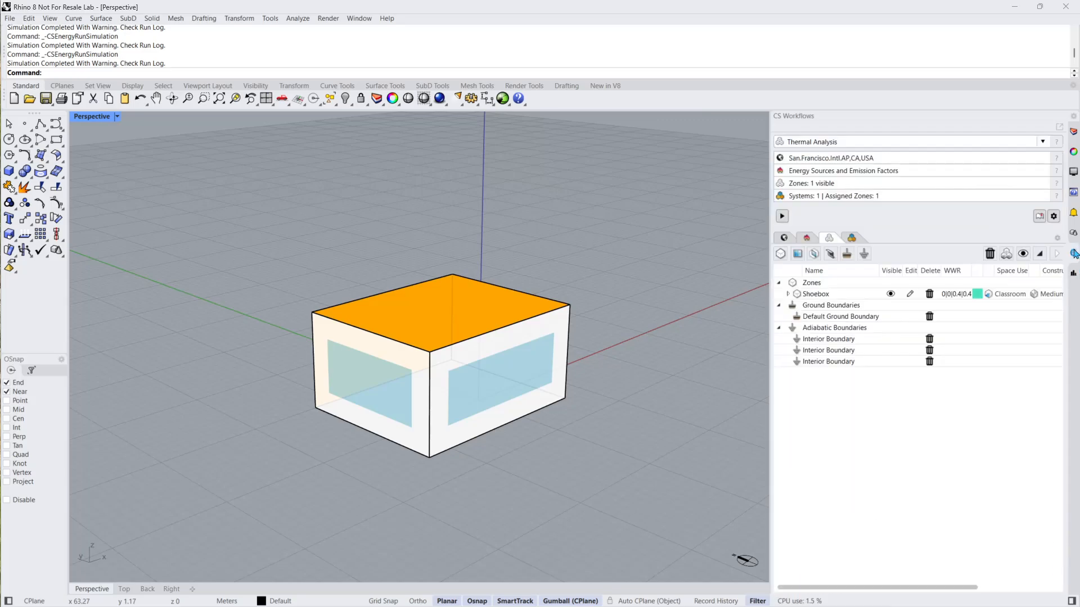
Edit the Shoebox zone, setting South and West facade window-to-wall ratio to 0.25
left_click(815, 294)
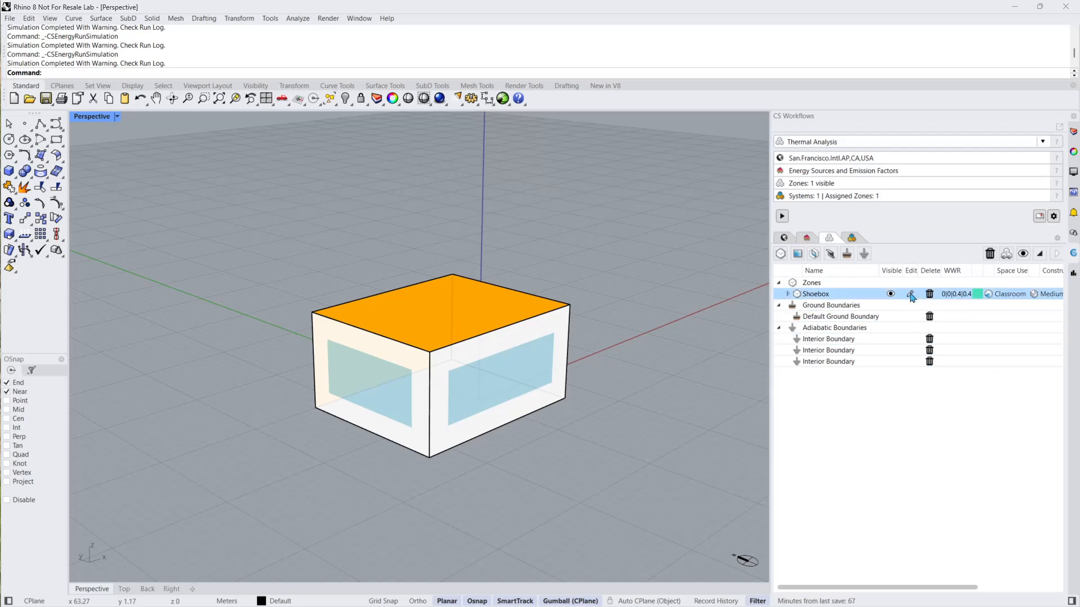
left_click(911, 294)
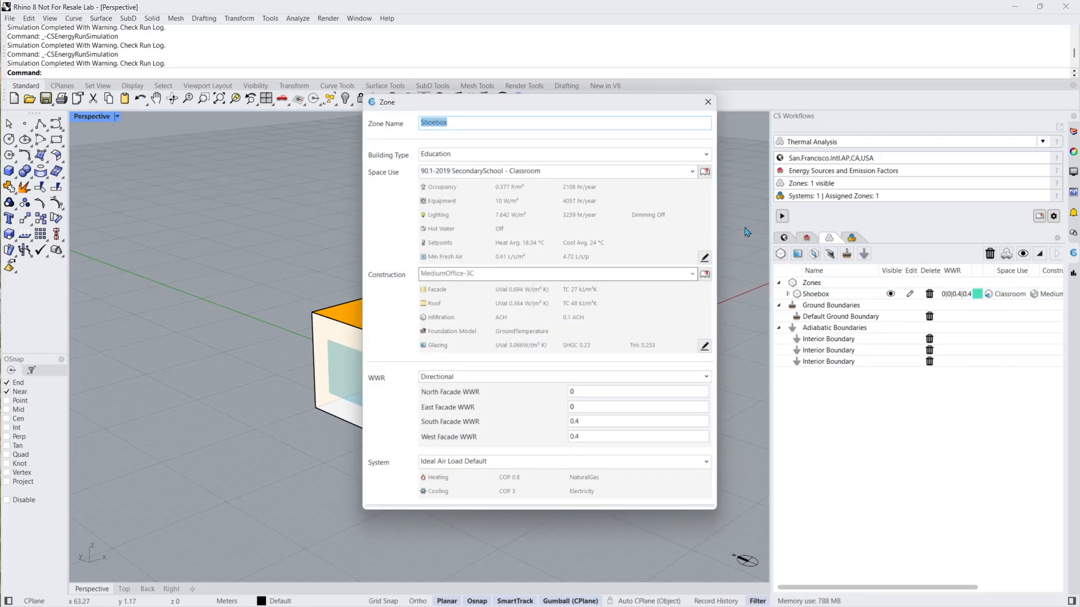
left_click(637, 420)
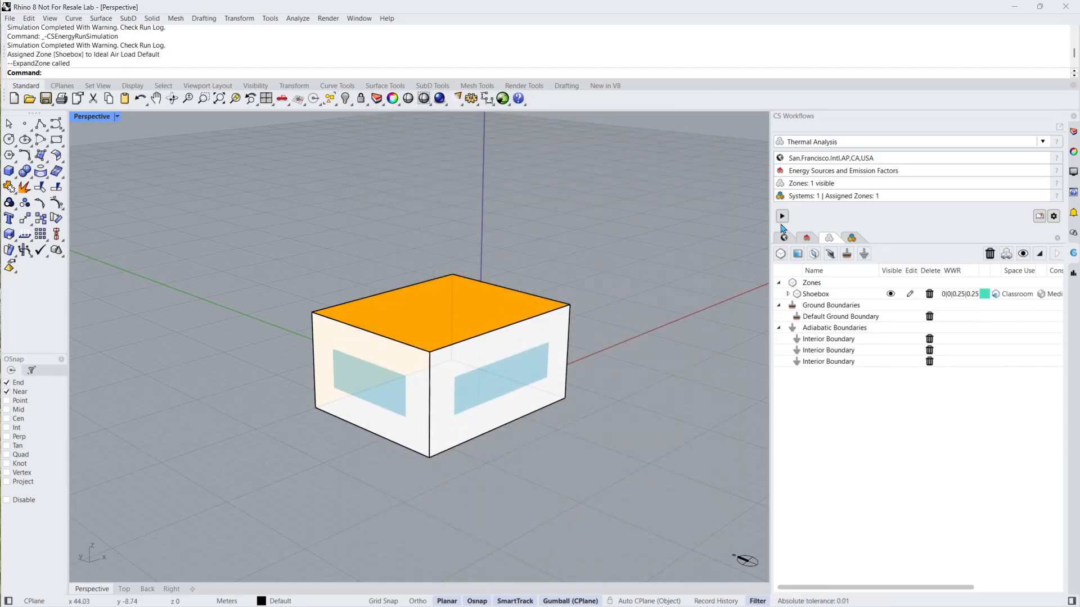
Re-run the thermal simulation, saving the previous result as wwr0.4
left_click(782, 216)
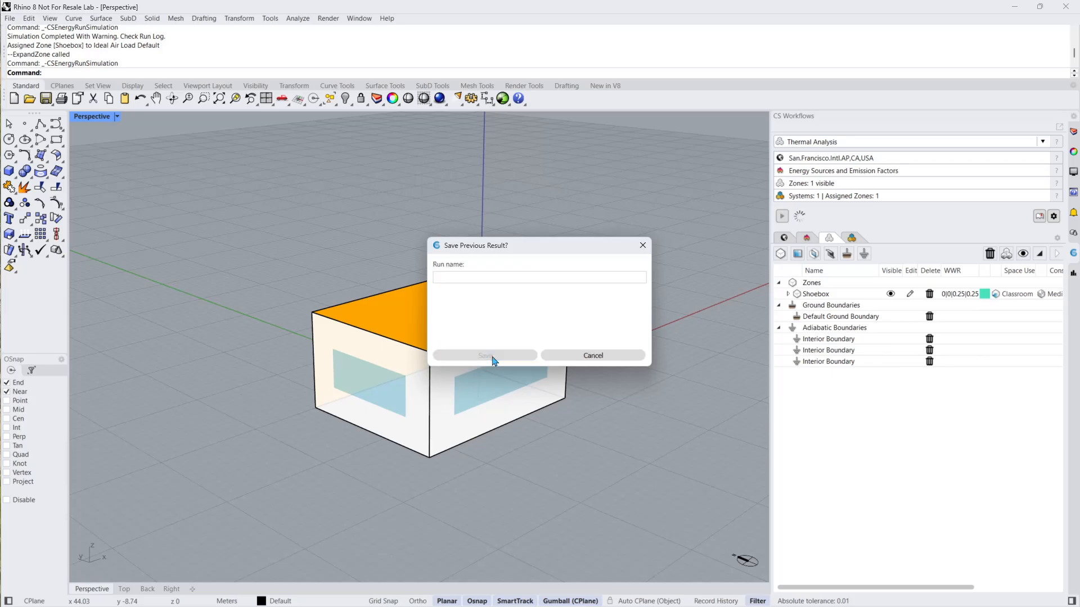
type("wwr0.4")
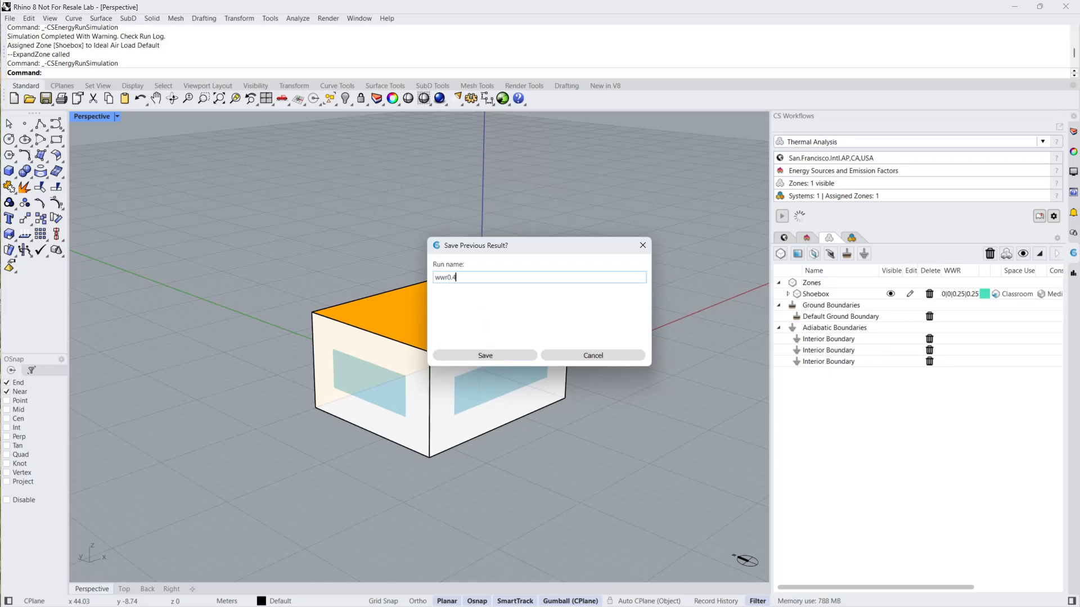
left_click(485, 356)
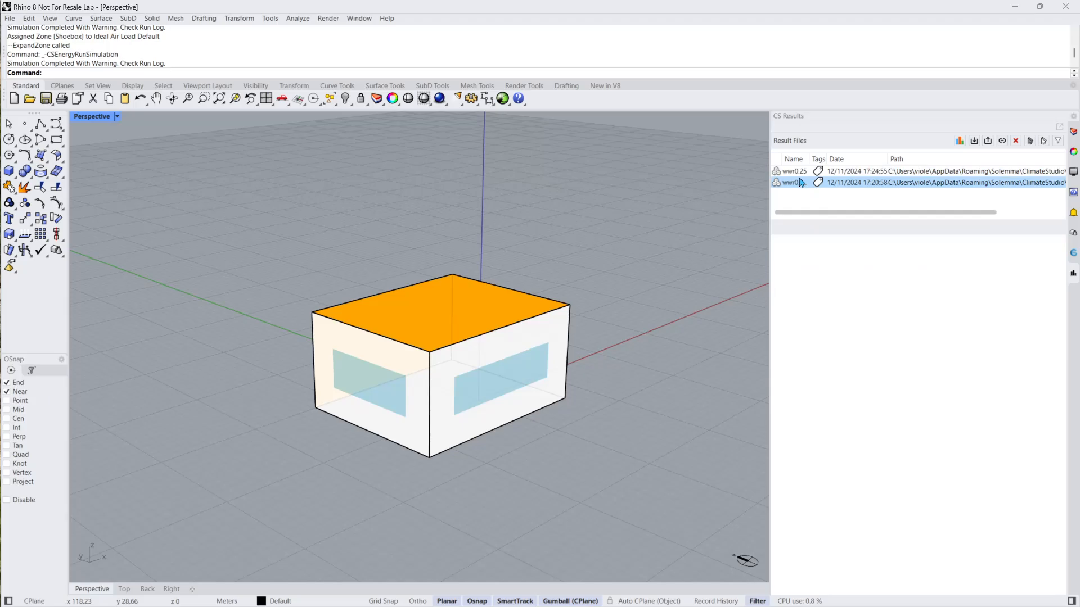
Select the wwr0.4 and wwr0.25 result files and compare them
left_click(794, 171)
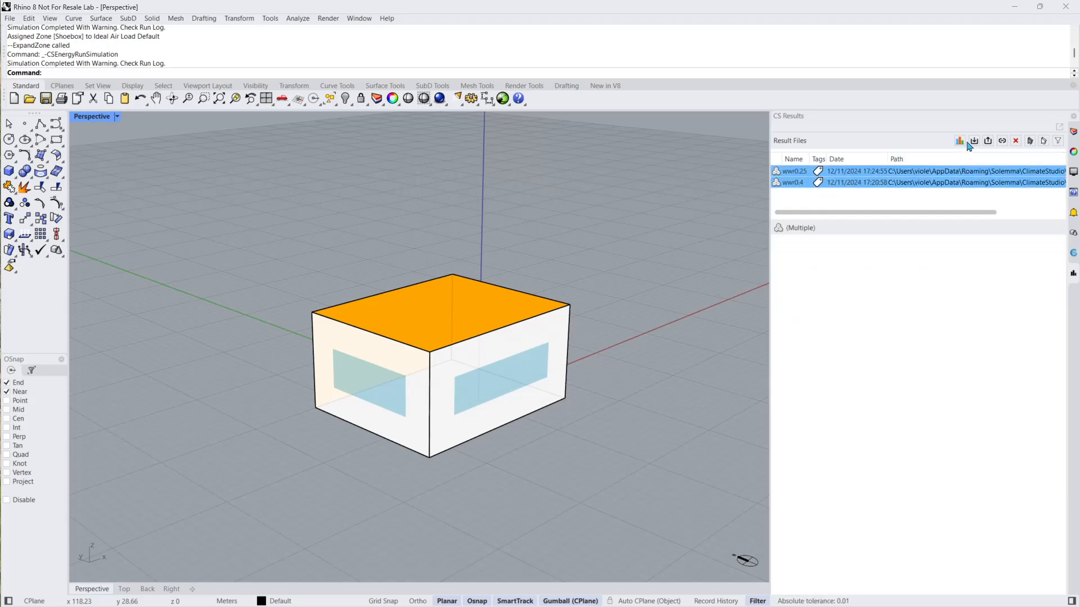
left_click(960, 141)
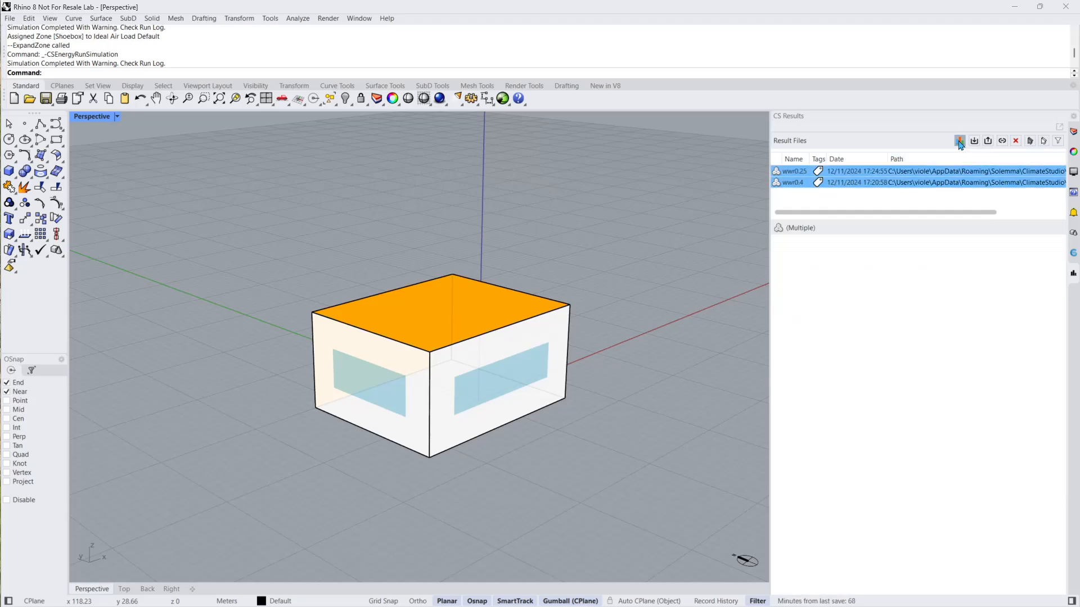
left_click(960, 140)
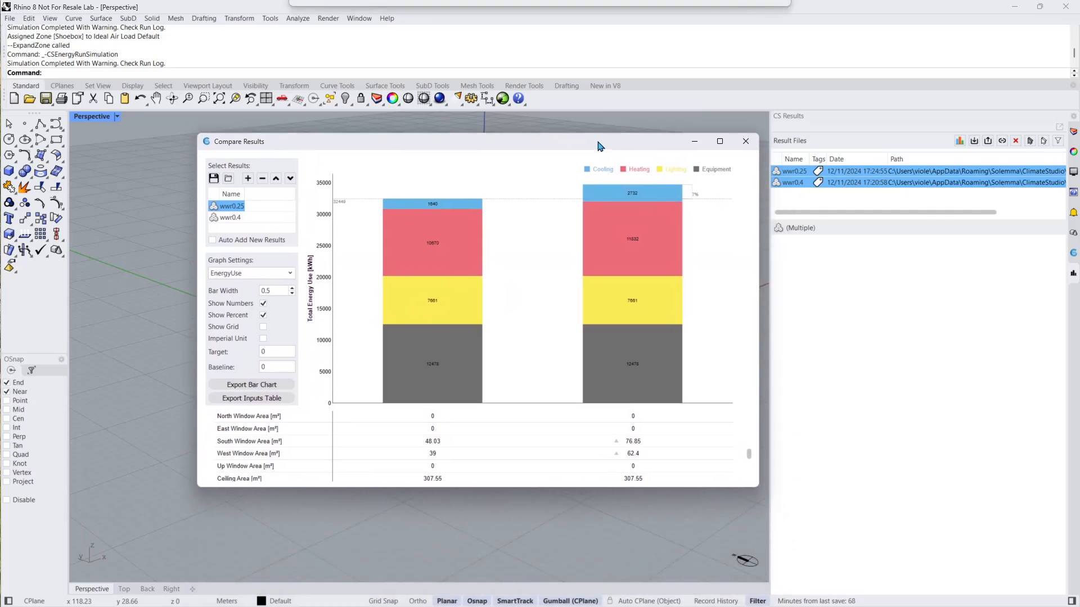
Move and enlarge the Compare Results window to reveal the U-value rows
left_click_drag(599, 141, 543, 129)
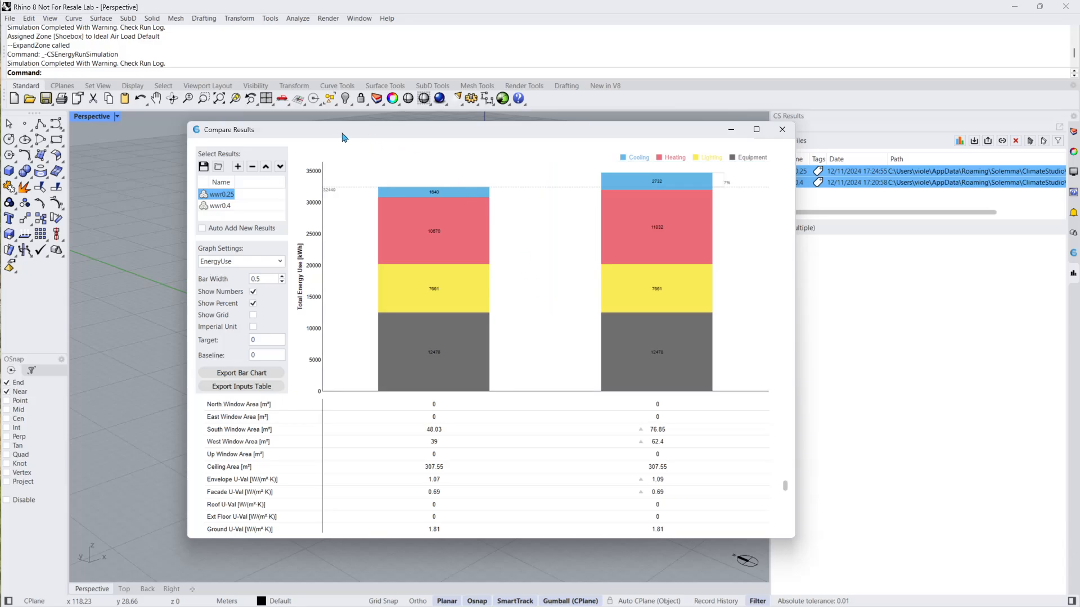
left_click(204, 167)
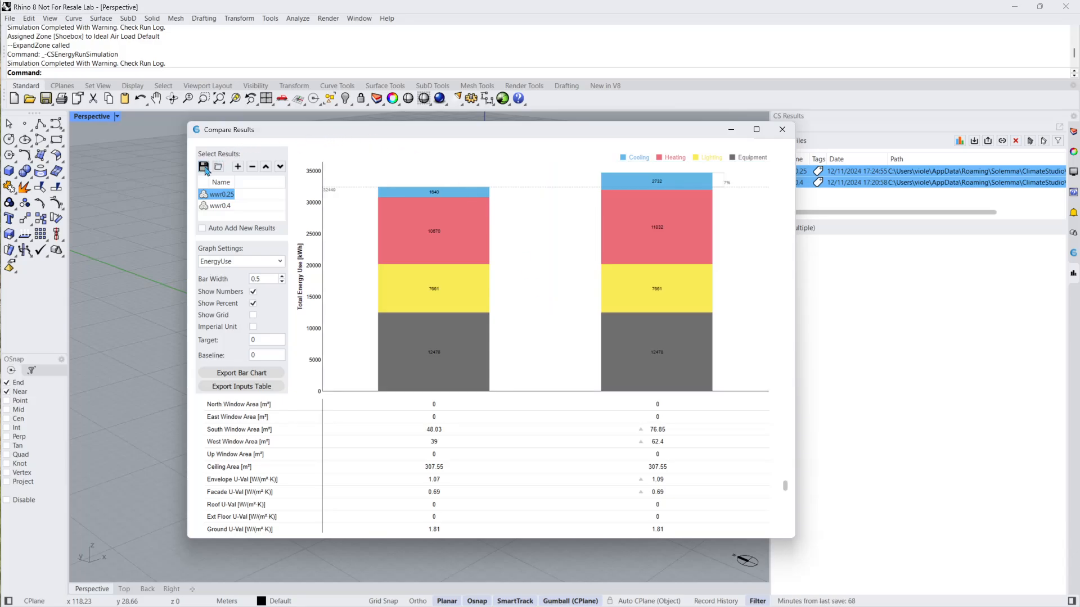
mouse_move(203, 166)
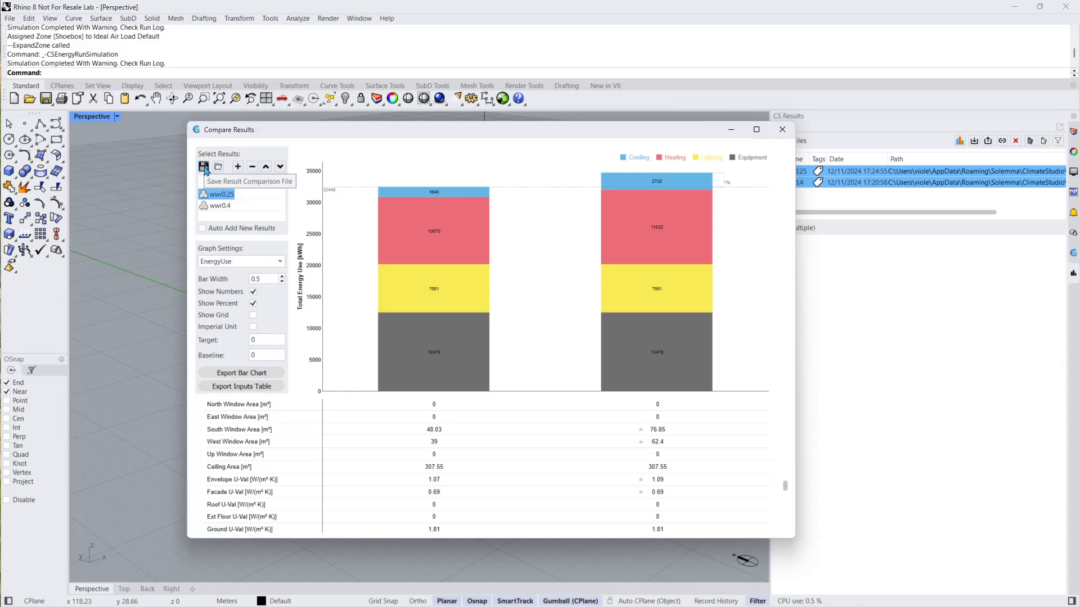
mouse_move(218, 167)
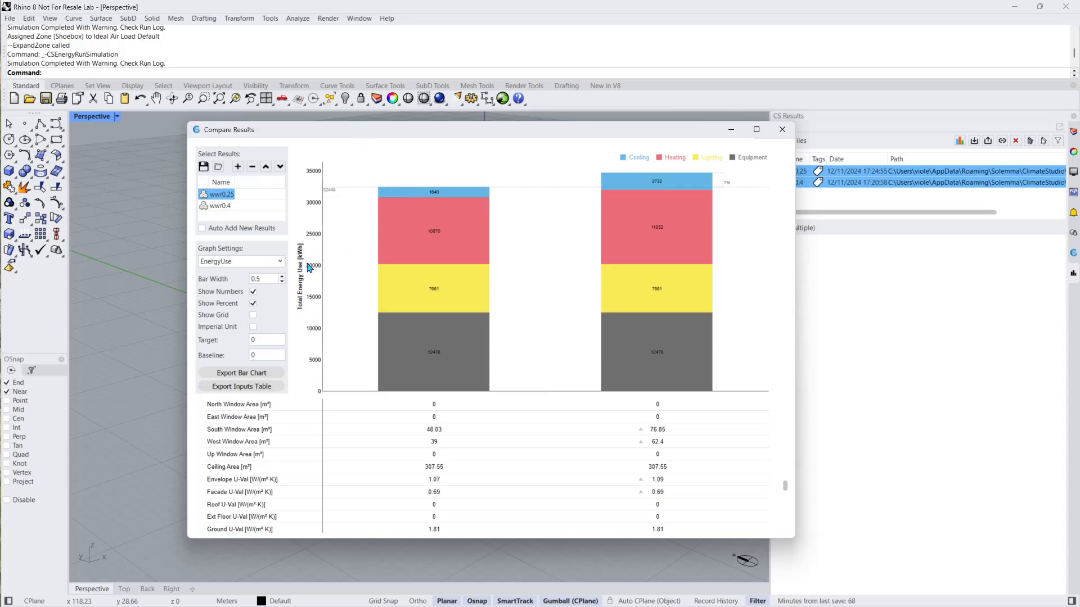
Chart the CO2 and cost comparisons for both runs, then close Compare Results
left_click(241, 261)
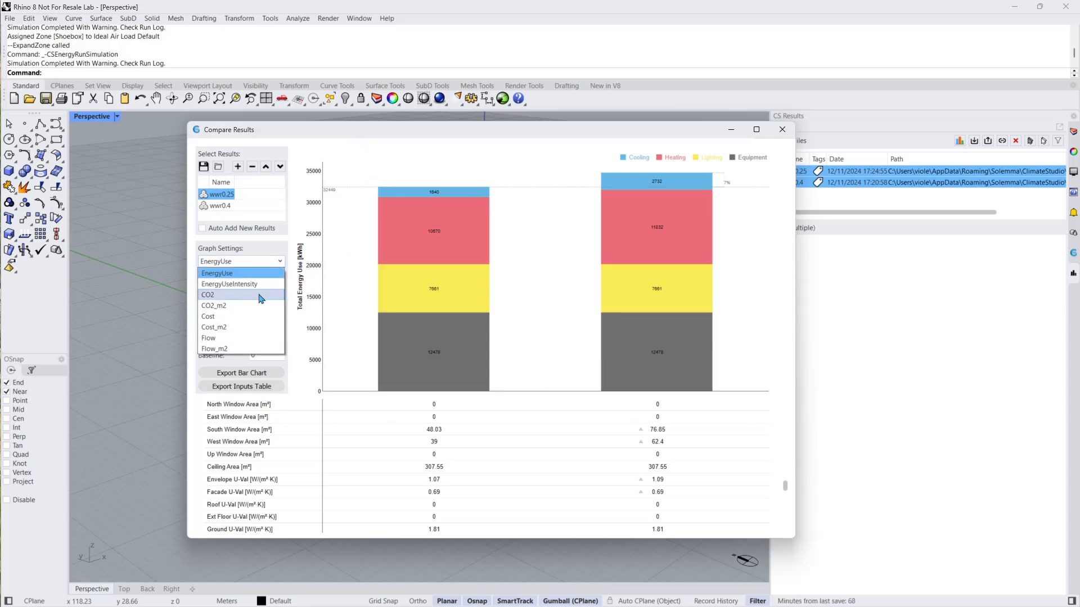
left_click(207, 295)
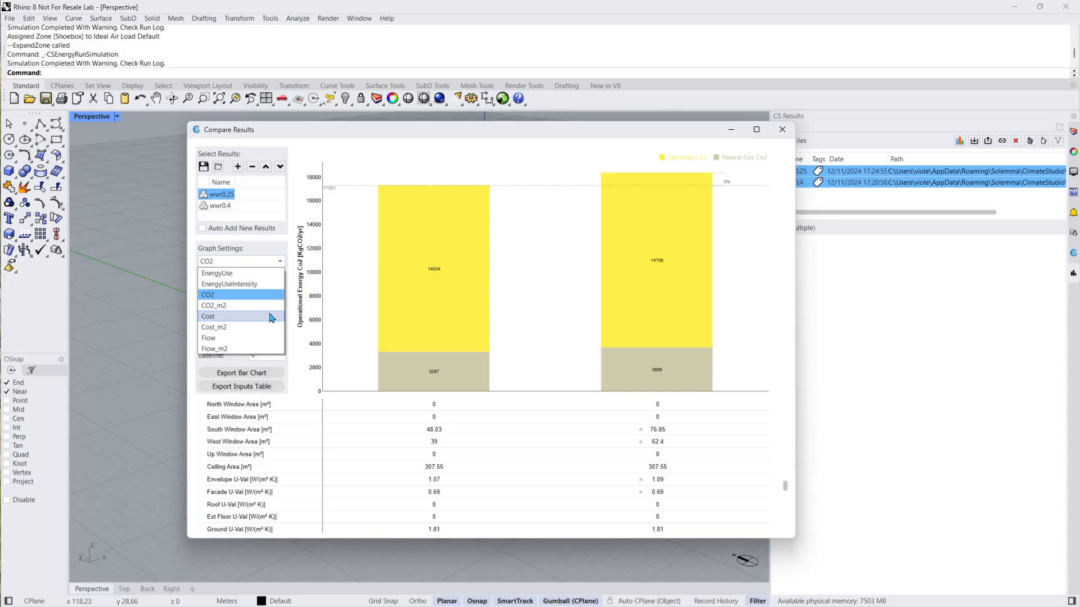
left_click(208, 316)
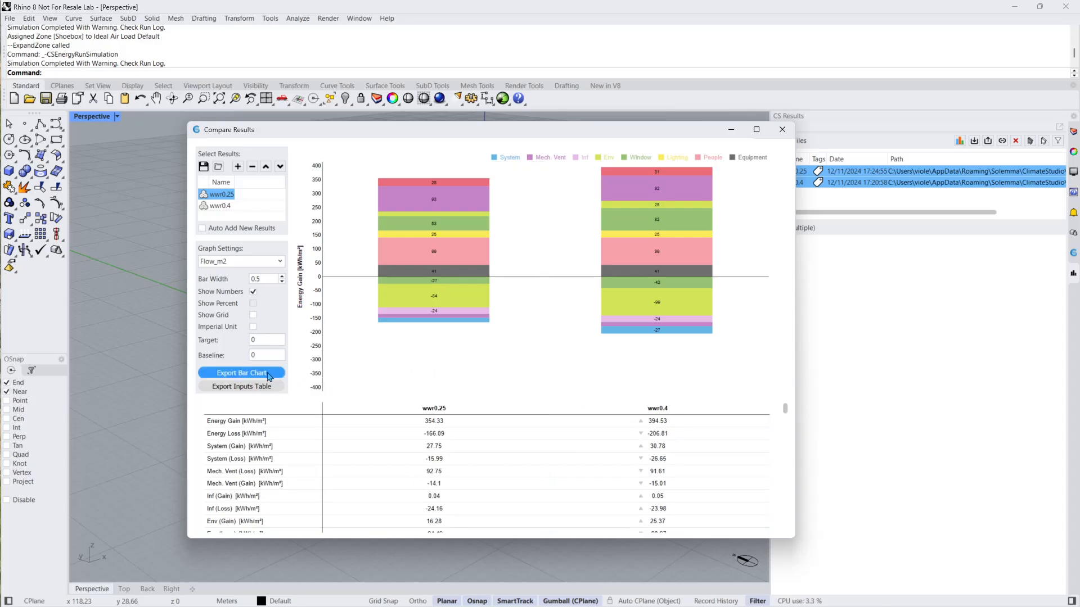
mouse_move(242, 386)
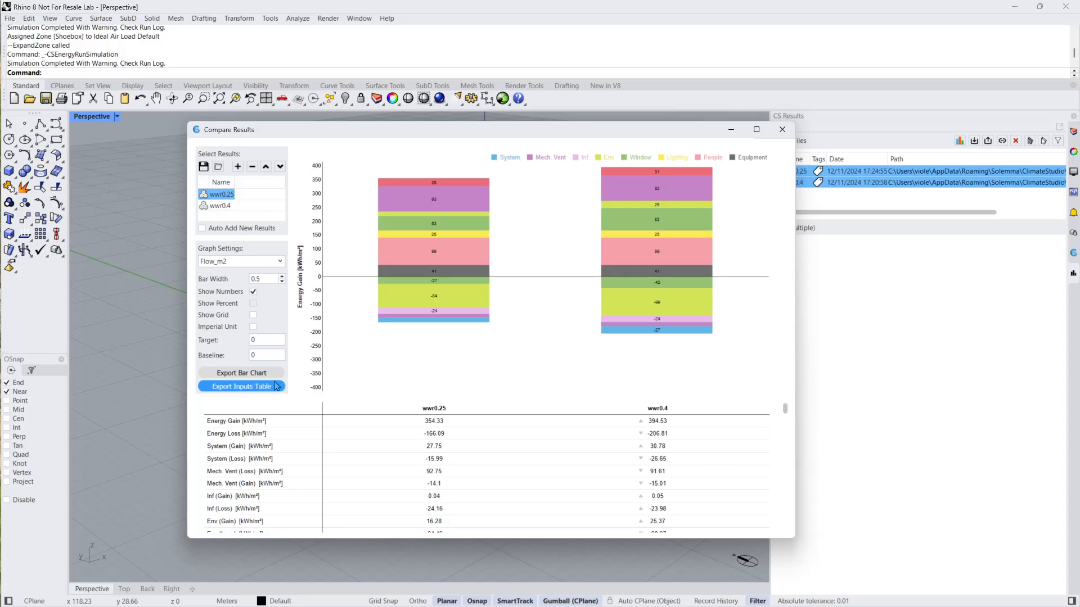
left_click(782, 129)
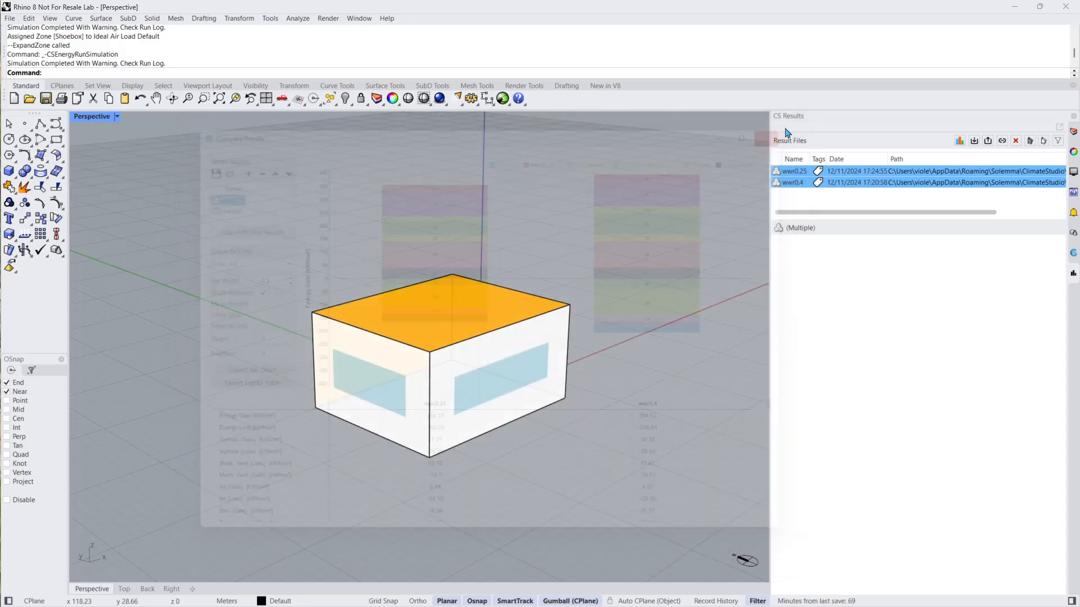
Show the wwr0.25 results, open its AIA DDX report form, and select the Firm Key field
left_click(740, 139)
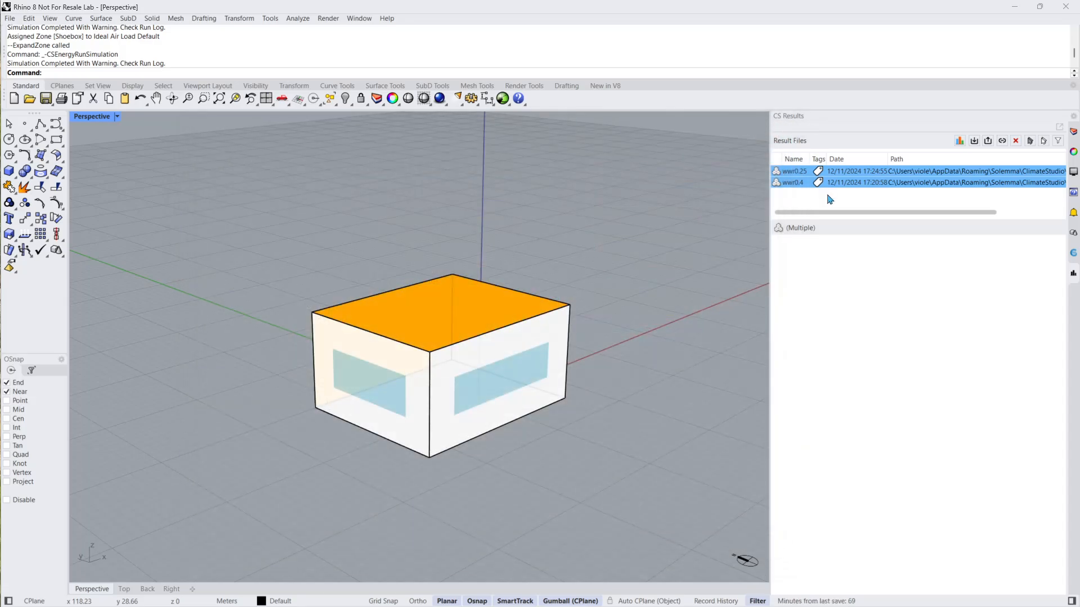
left_click(794, 171)
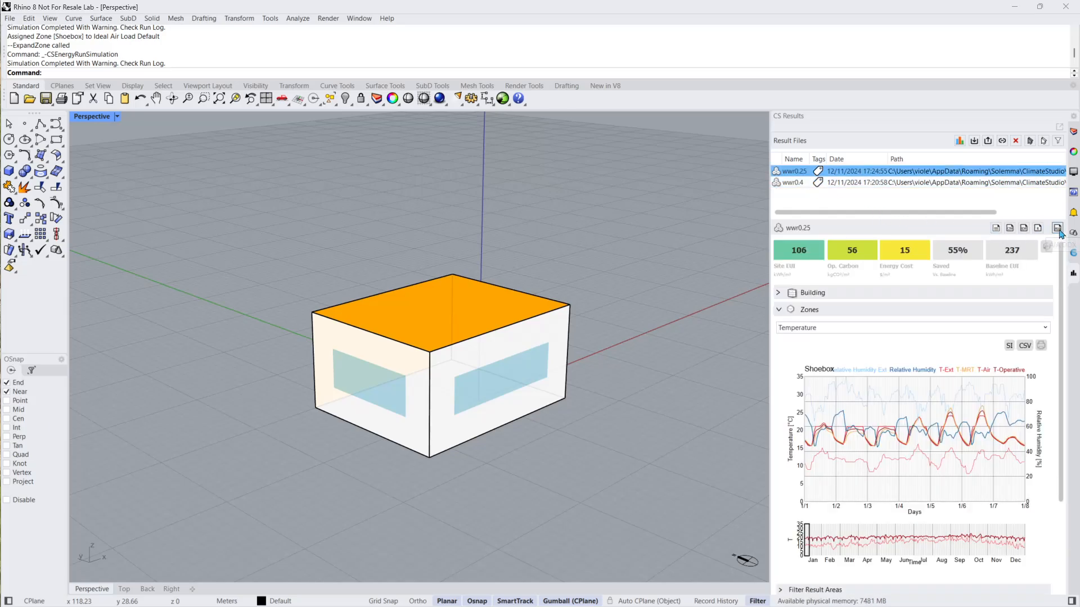
left_click(1058, 228)
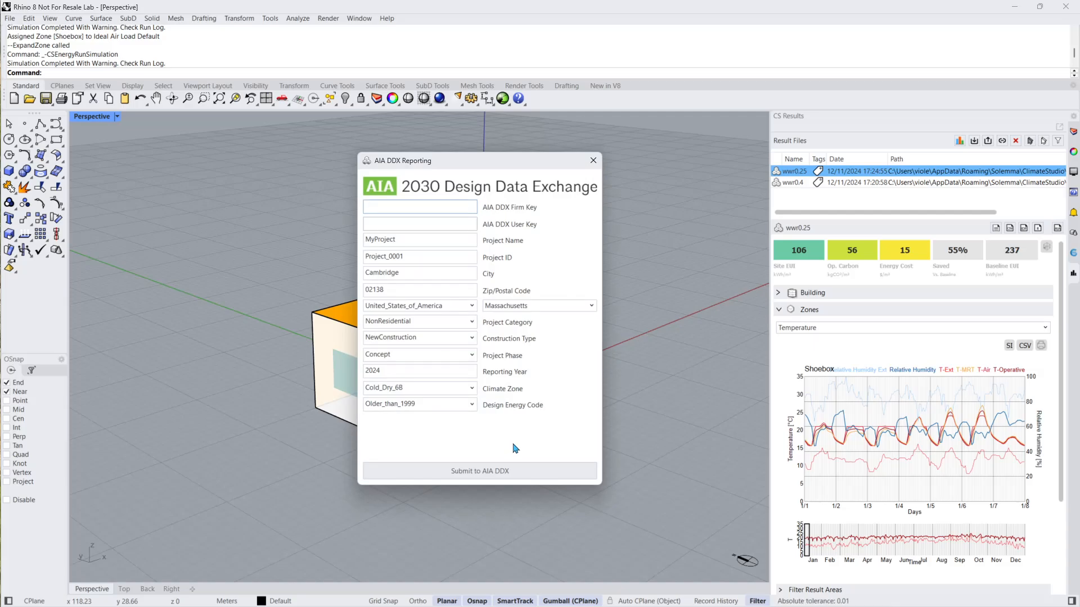
left_click(419, 206)
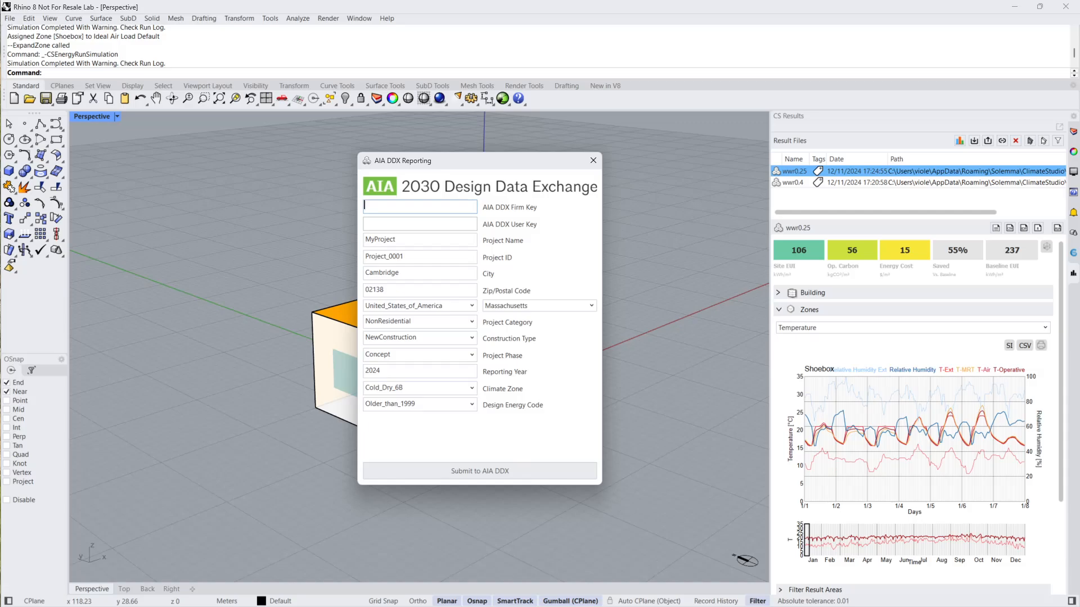